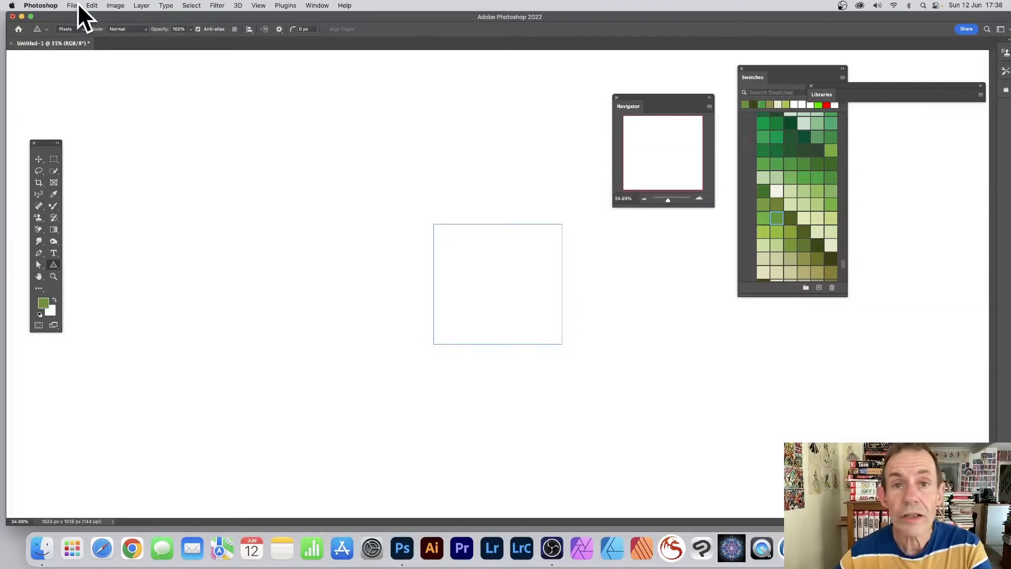
# Create a new 2000 × 2000 px, 144 ppi document with a transparent background
pyautogui.click(72, 5)
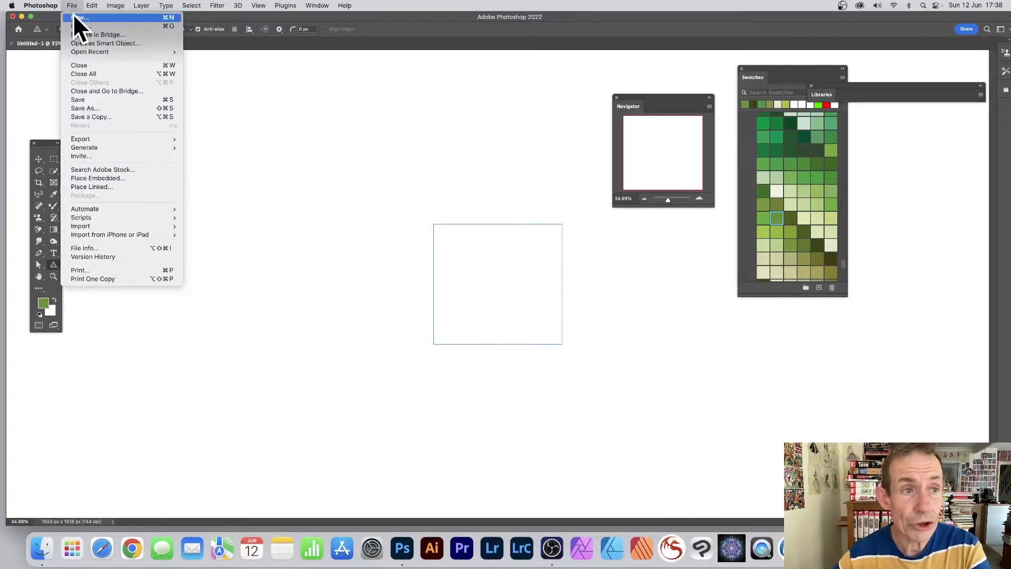
pyautogui.click(80, 18)
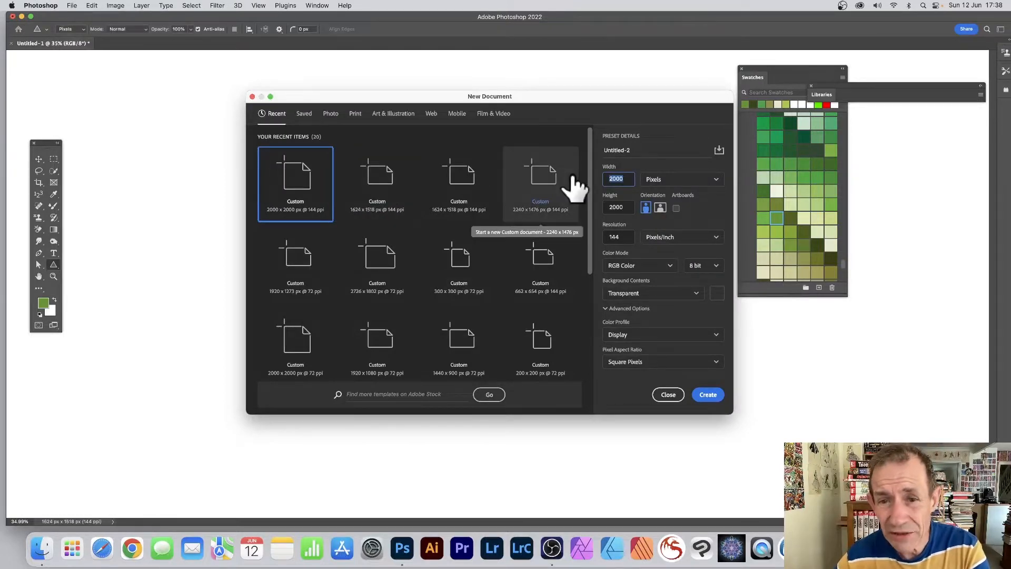
pyautogui.moveTo(647, 335)
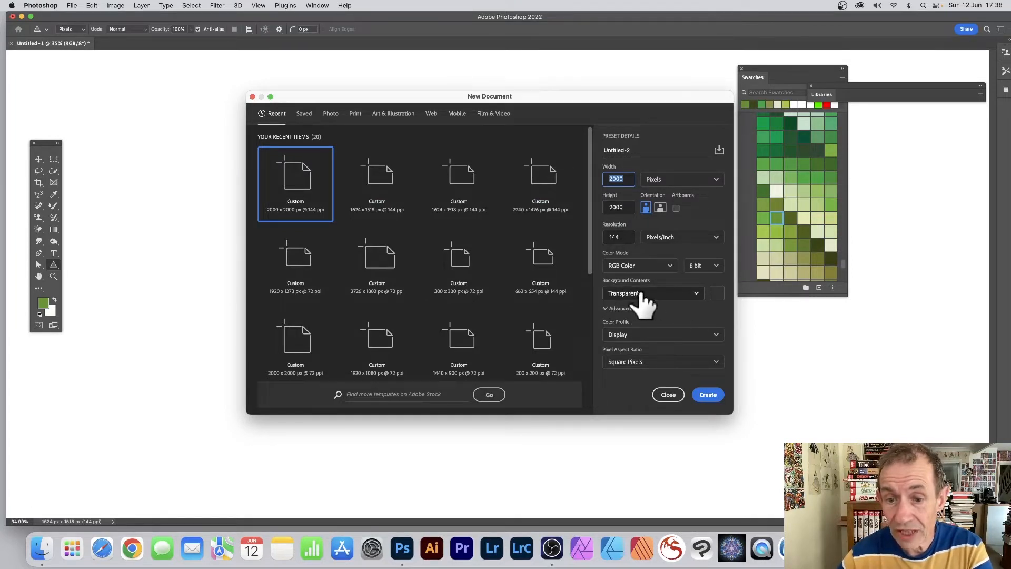
pyautogui.click(651, 293)
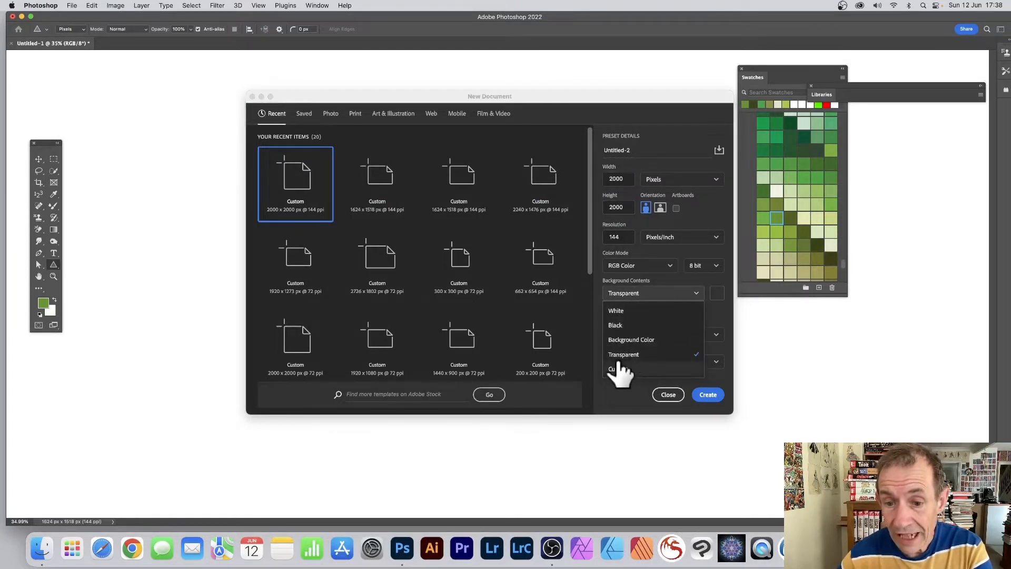
pyautogui.click(622, 354)
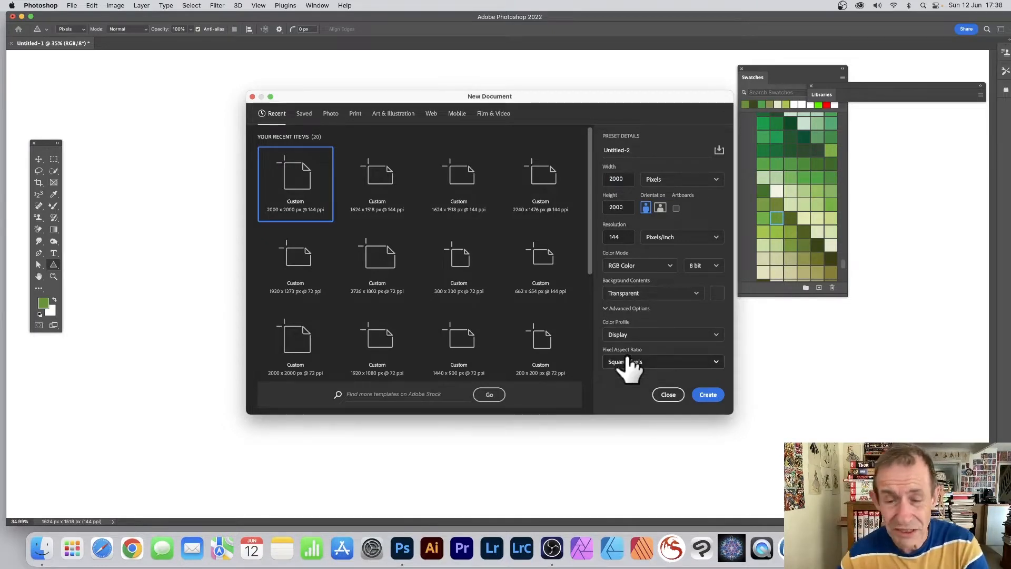
pyautogui.moveTo(635, 303)
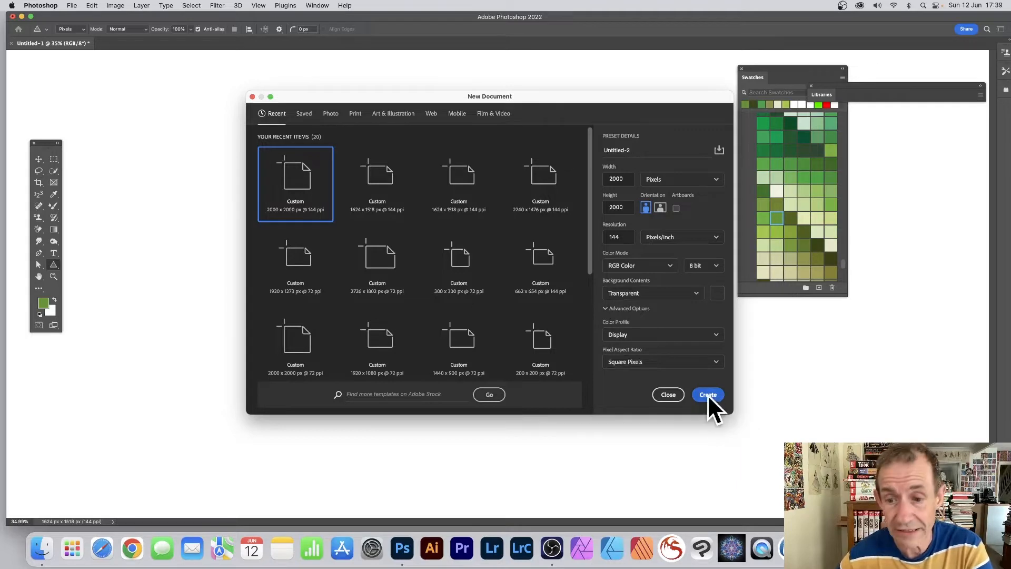
pyautogui.click(707, 393)
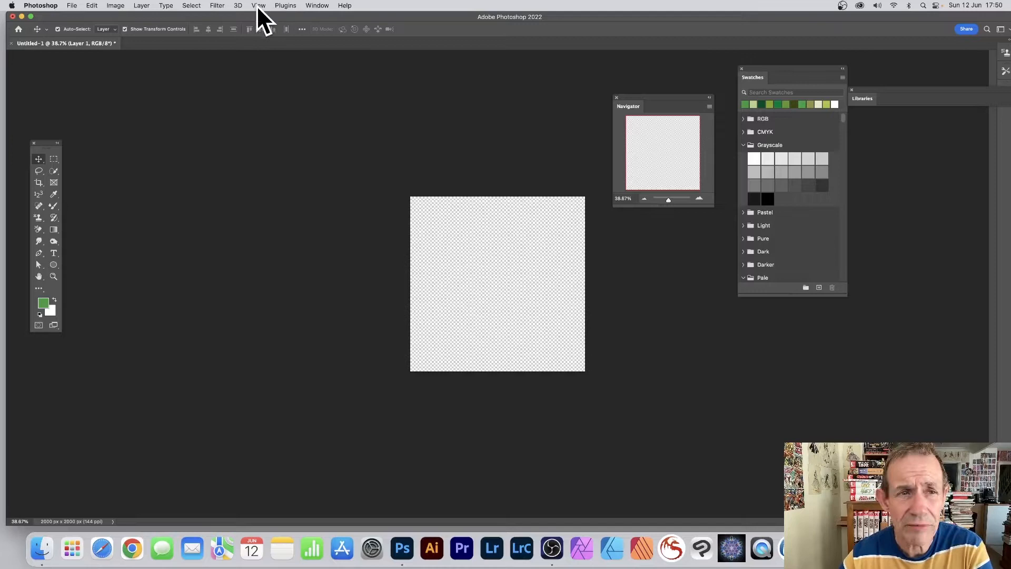
pyautogui.click(259, 5)
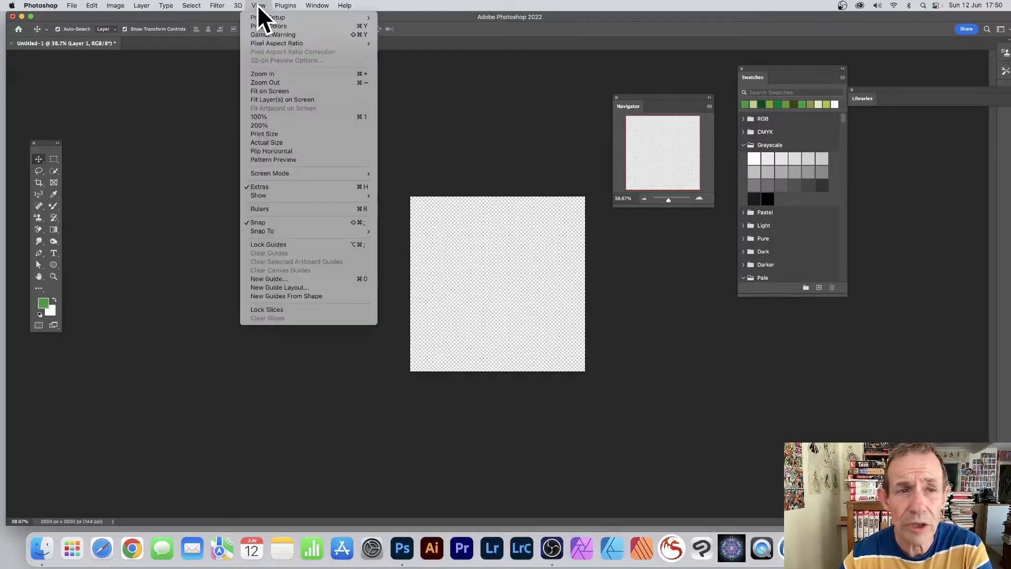
pyautogui.moveTo(274, 159)
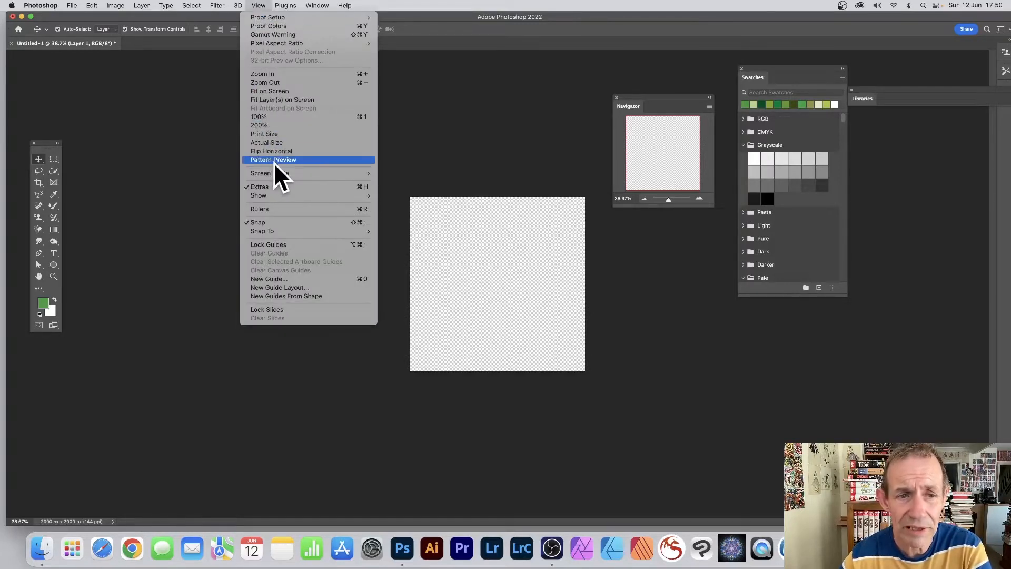
pyautogui.click(273, 159)
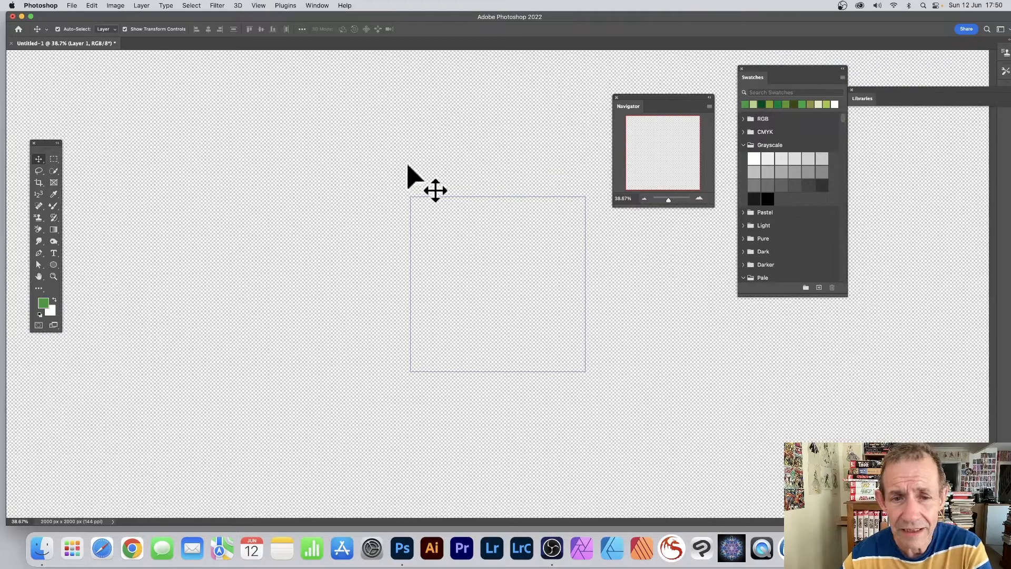
pyautogui.moveTo(635, 154)
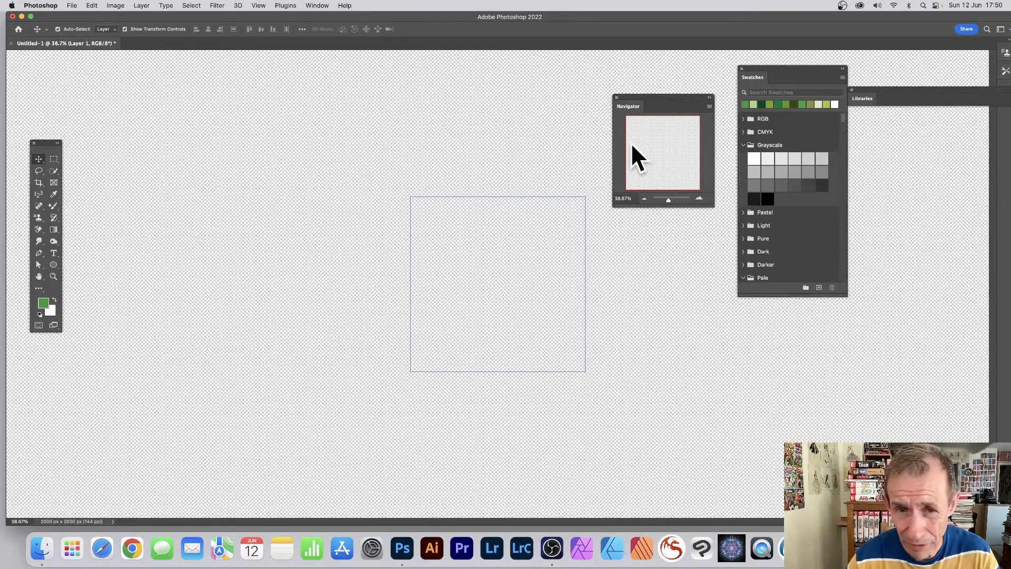
pyautogui.moveTo(593, 386)
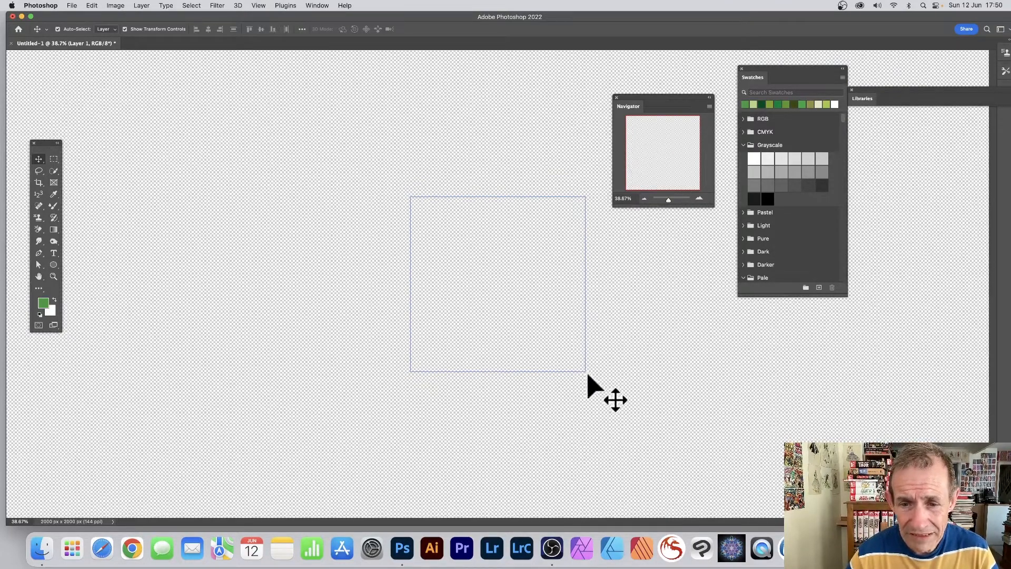
pyautogui.moveTo(463, 387)
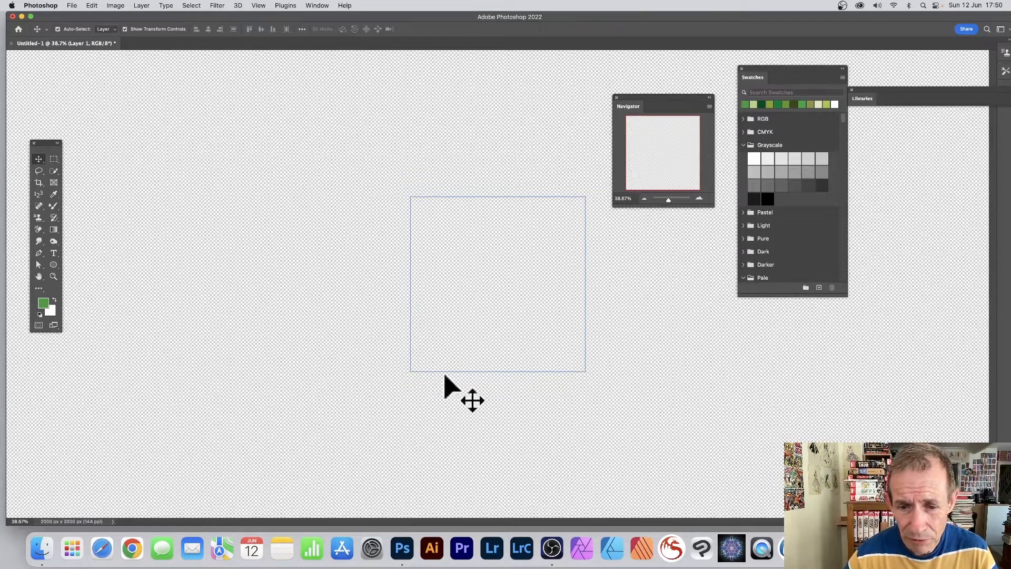
pyautogui.moveTo(598, 222)
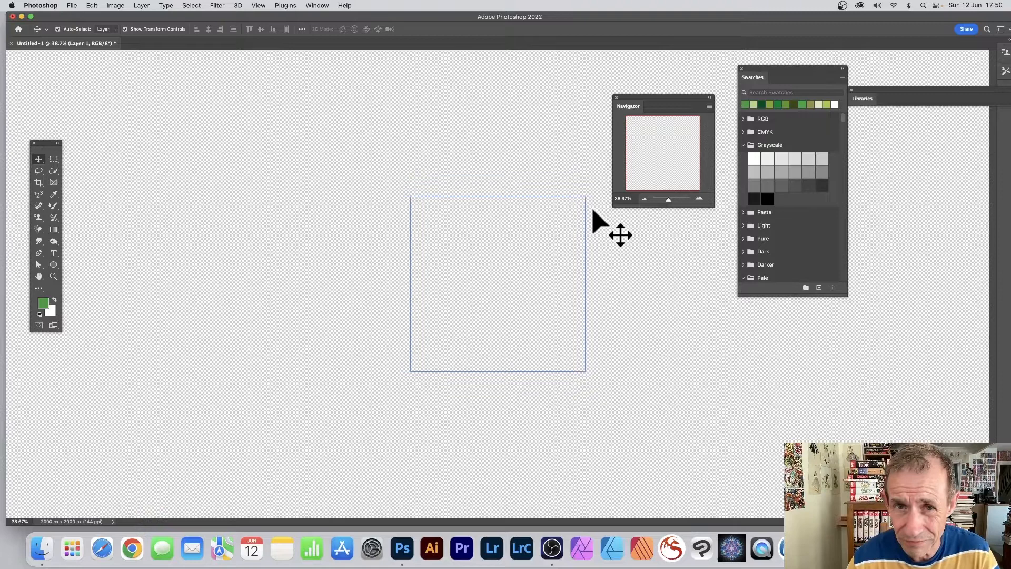
pyautogui.moveTo(251, 307)
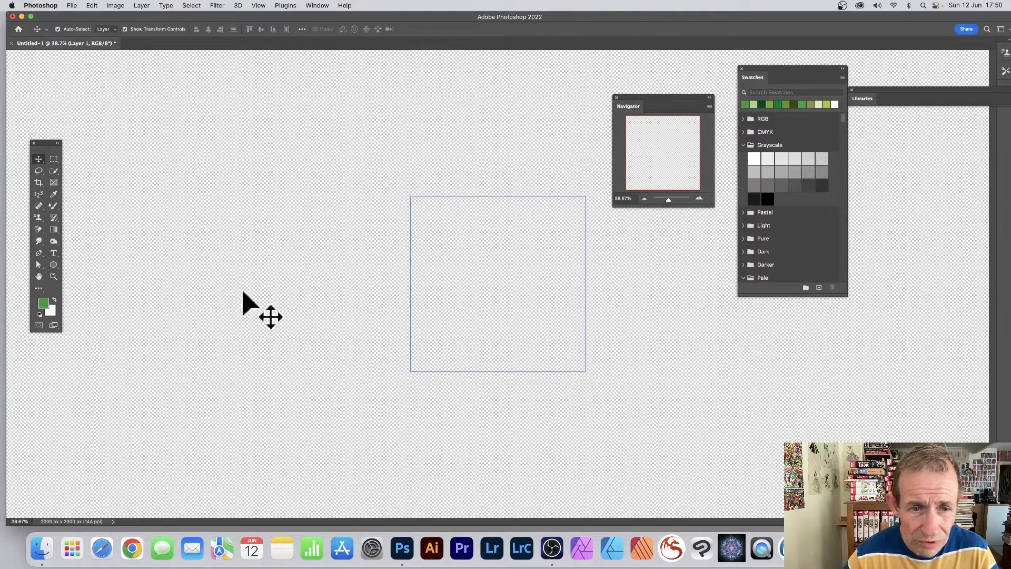
pyautogui.moveTo(437, 195)
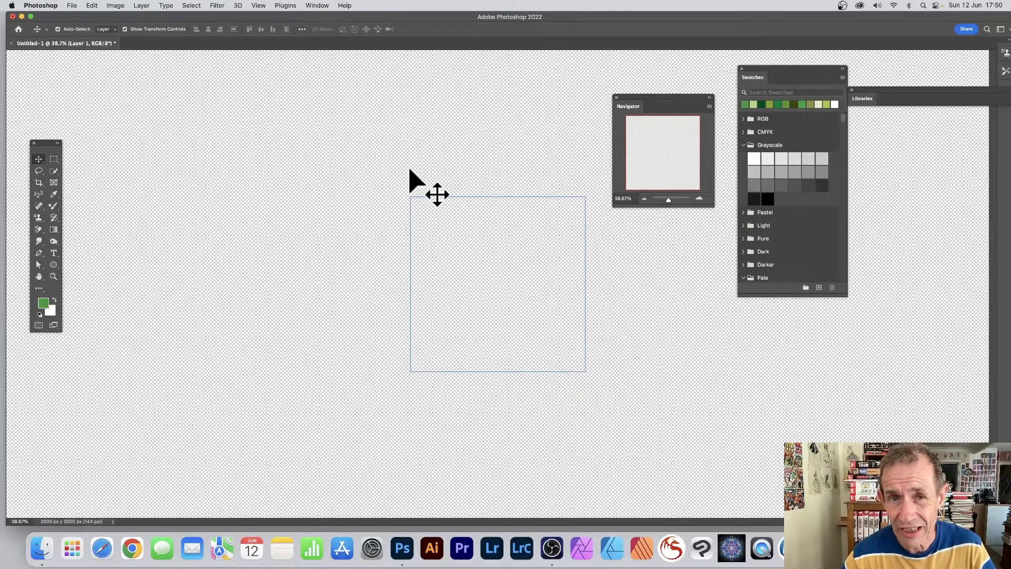
pyautogui.moveTo(470, 242)
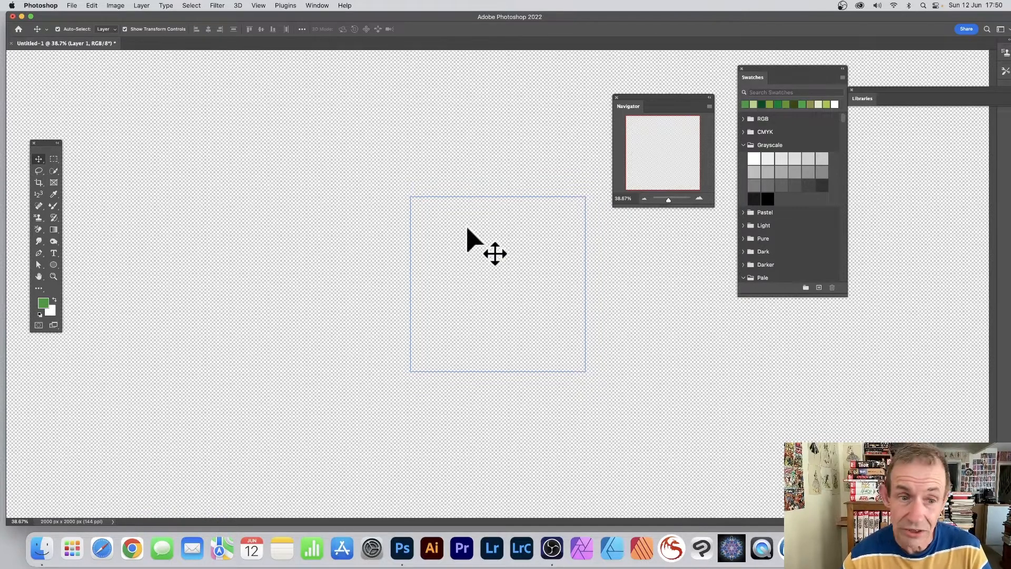
pyautogui.moveTo(518, 240)
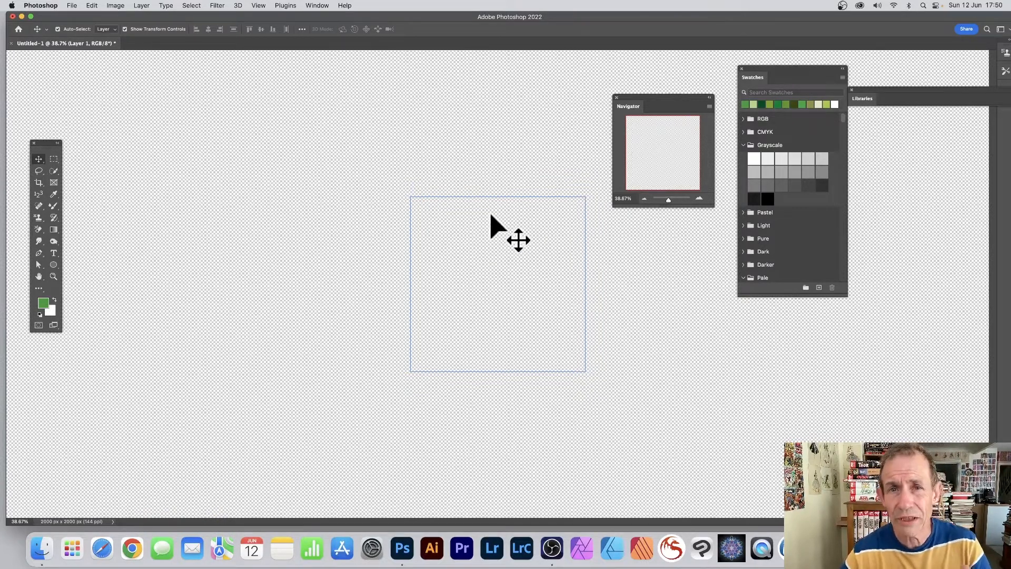
pyautogui.moveTo(547, 284)
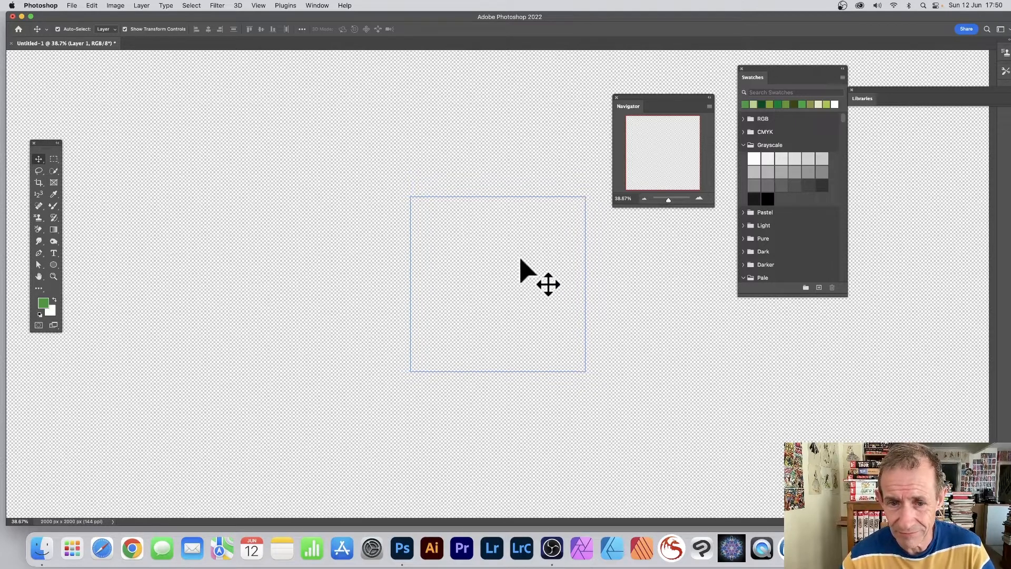
pyautogui.click(259, 5)
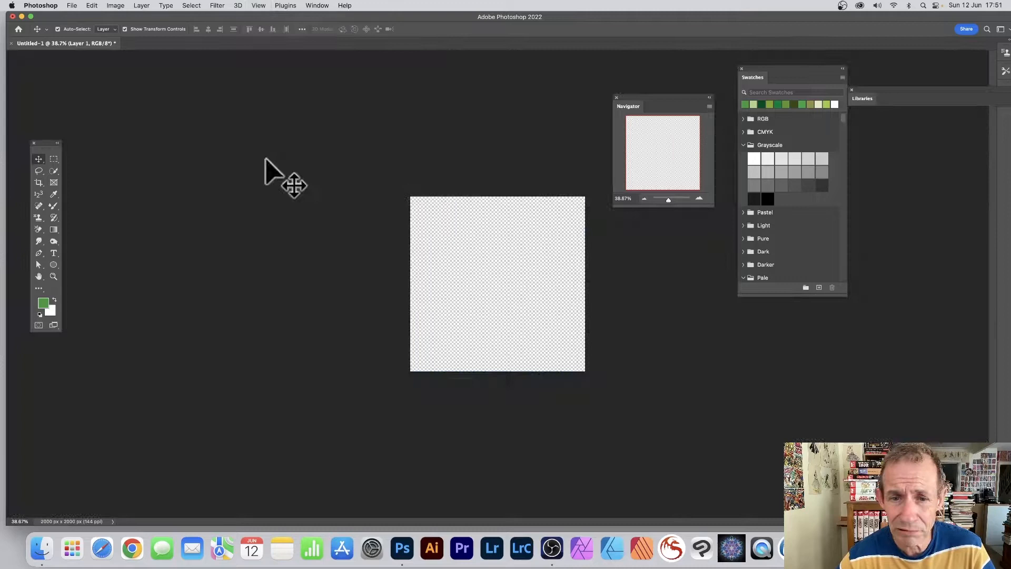
pyautogui.moveTo(657, 158)
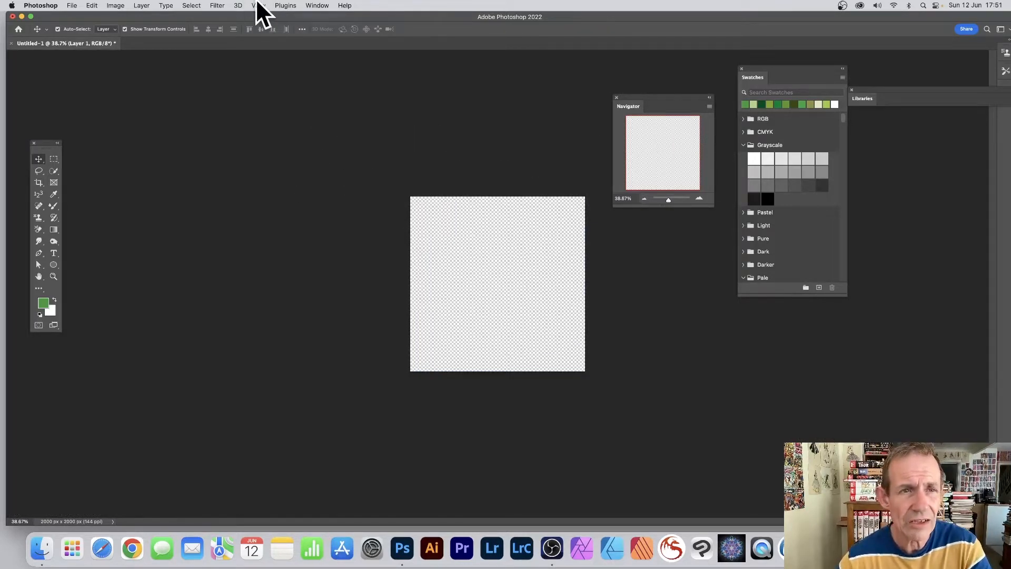
pyautogui.click(258, 5)
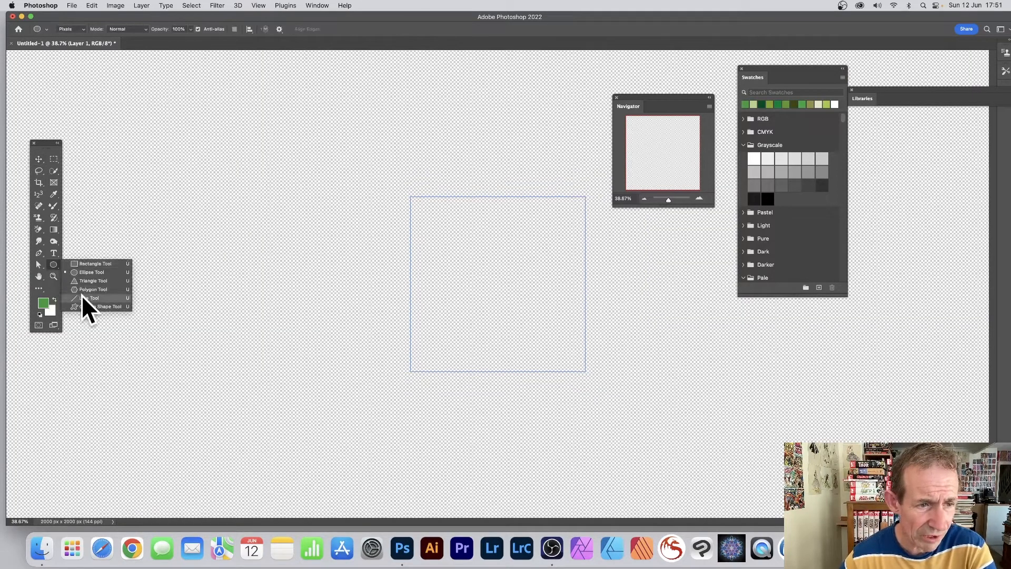
pyautogui.moveTo(91, 280)
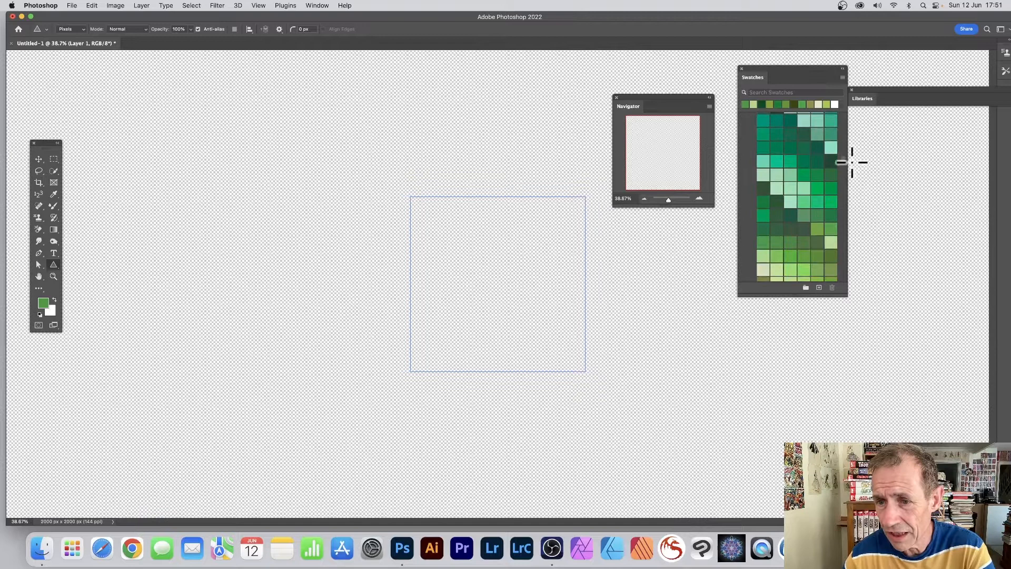
pyautogui.moveTo(461, 219)
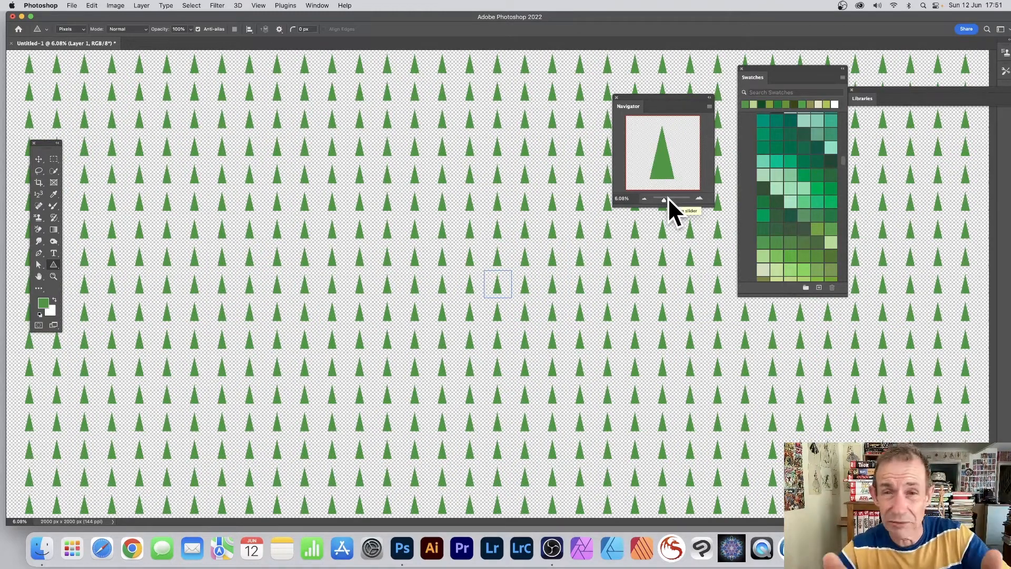
pyautogui.moveTo(664, 213)
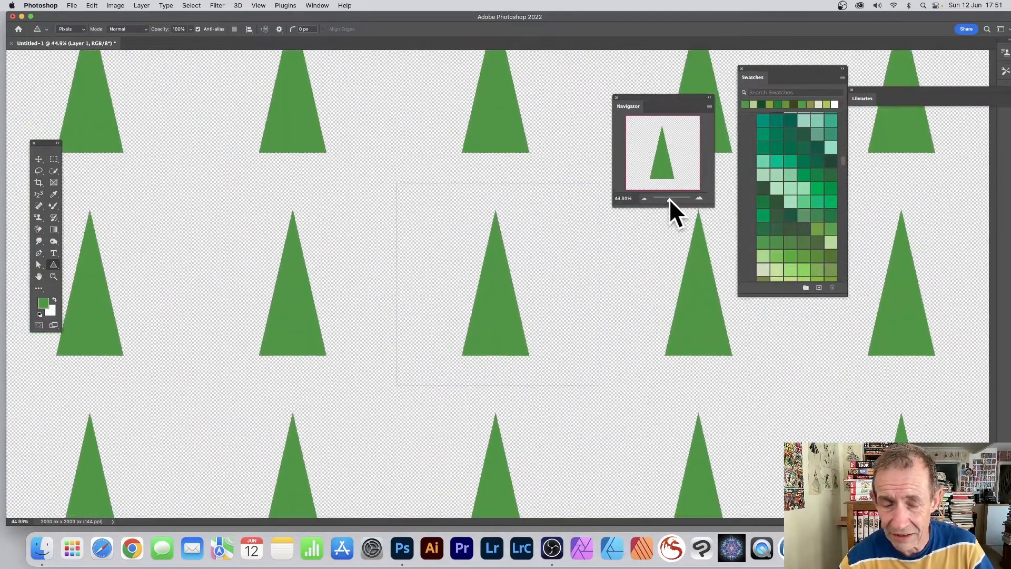
pyautogui.moveTo(386, 218)
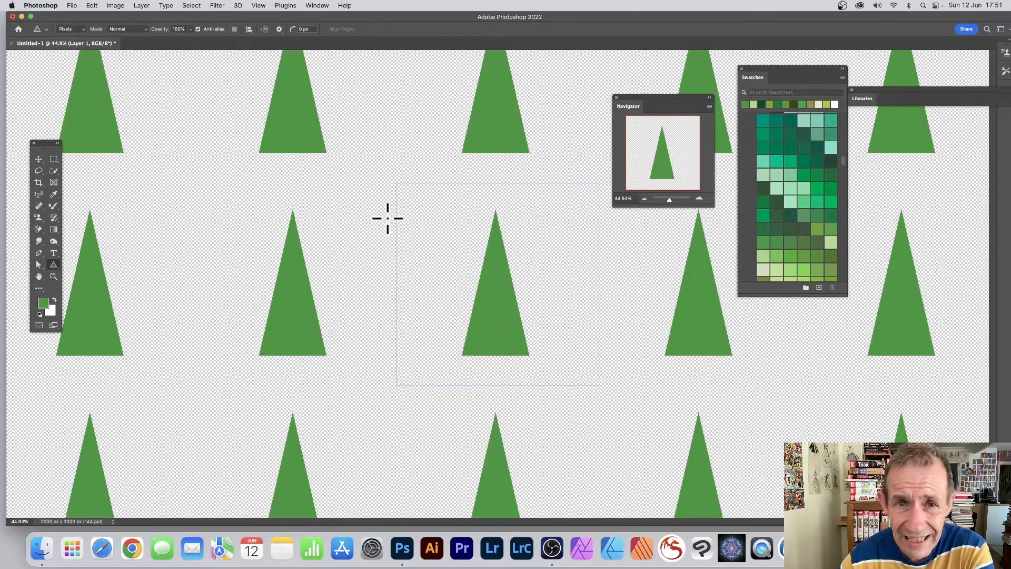
pyautogui.moveTo(365, 188)
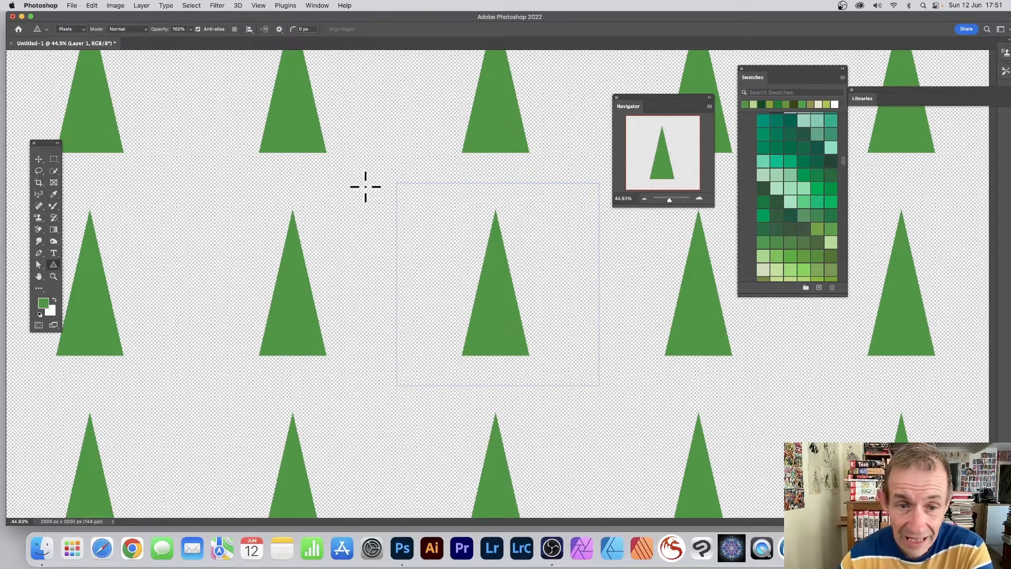
pyautogui.moveTo(337, 182)
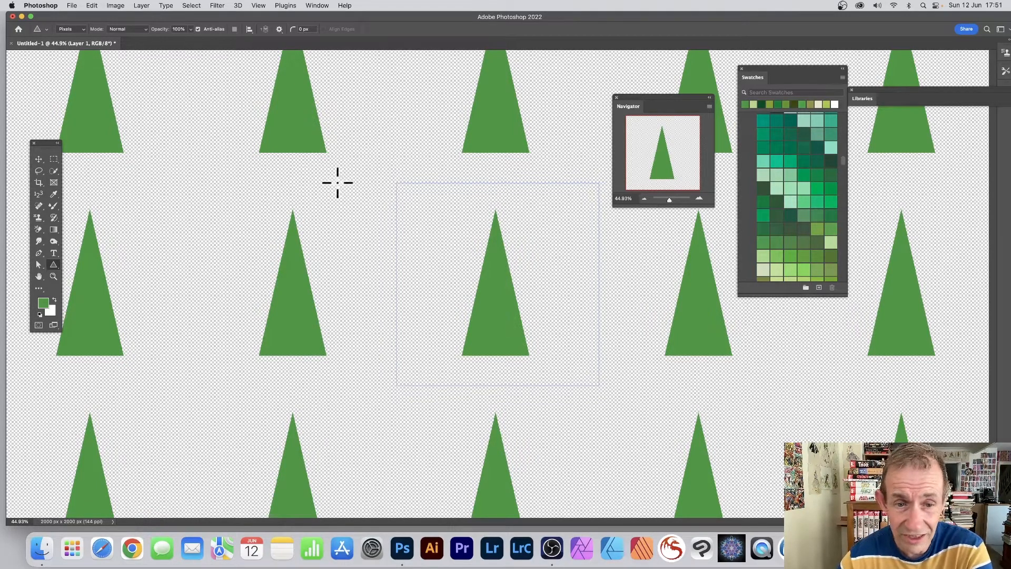
pyautogui.moveTo(370, 180)
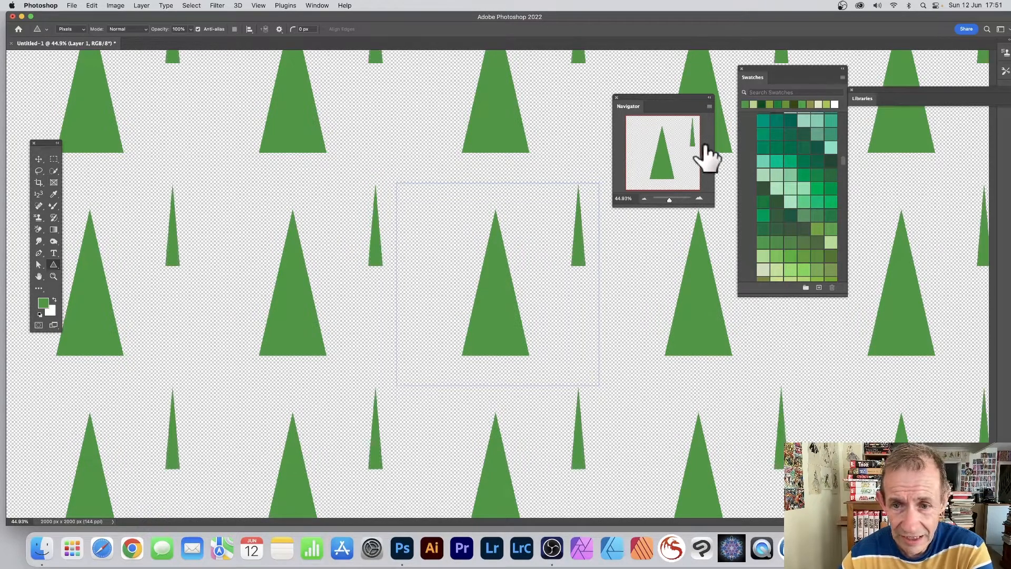
pyautogui.moveTo(318, 180)
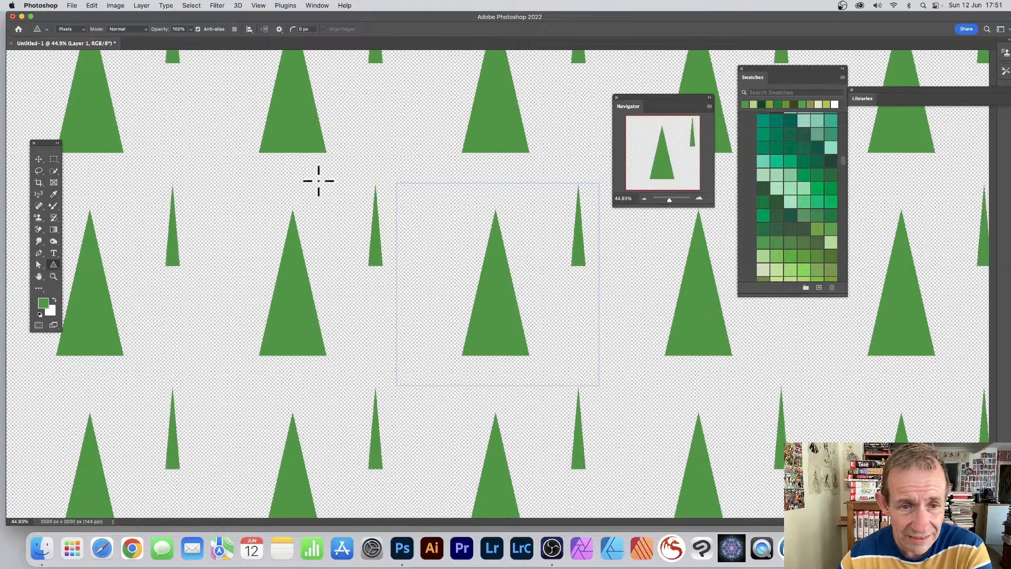
pyautogui.moveTo(413, 197)
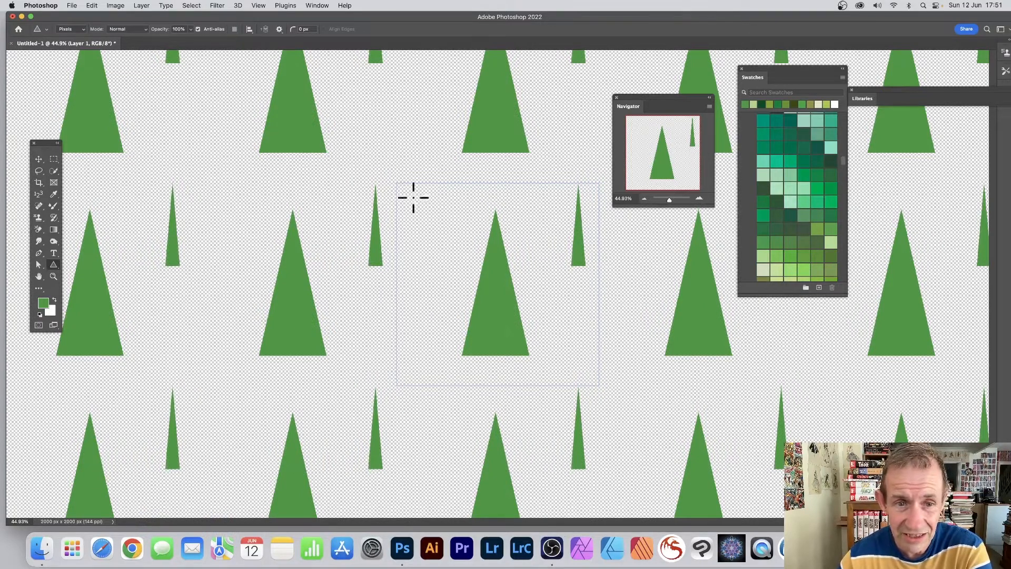
pyautogui.moveTo(134, 395)
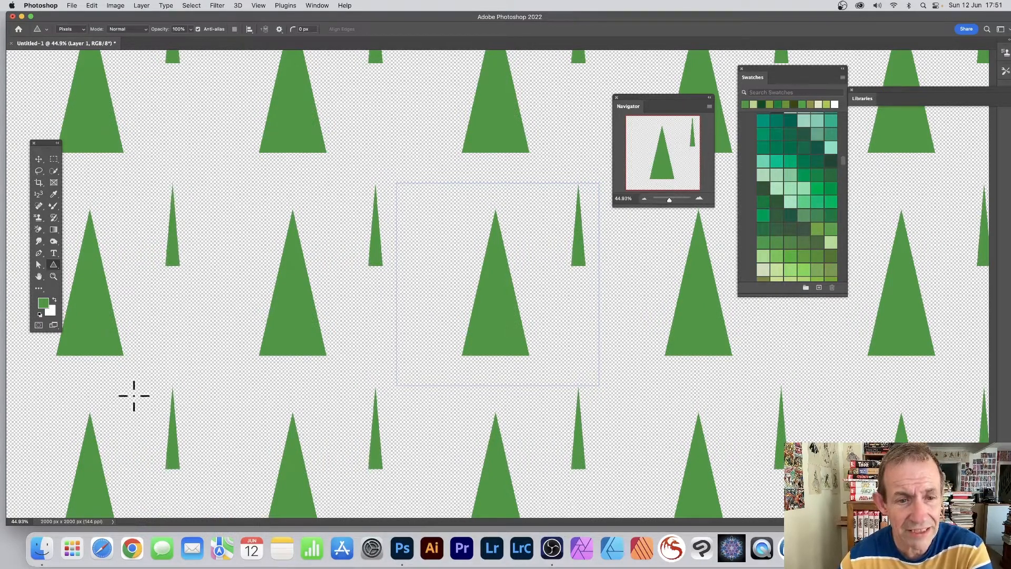
pyautogui.moveTo(153, 166)
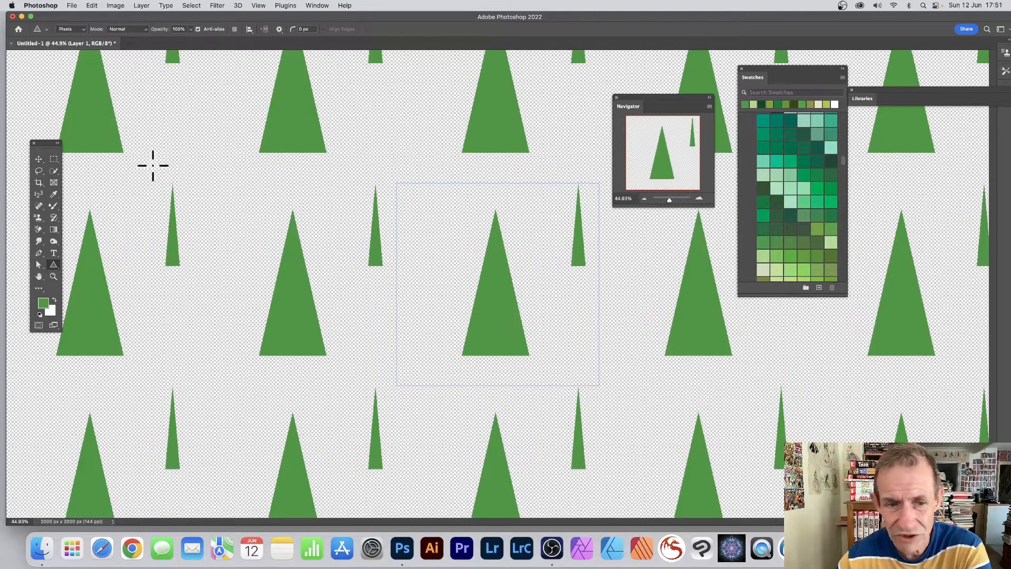
pyautogui.moveTo(390, 376)
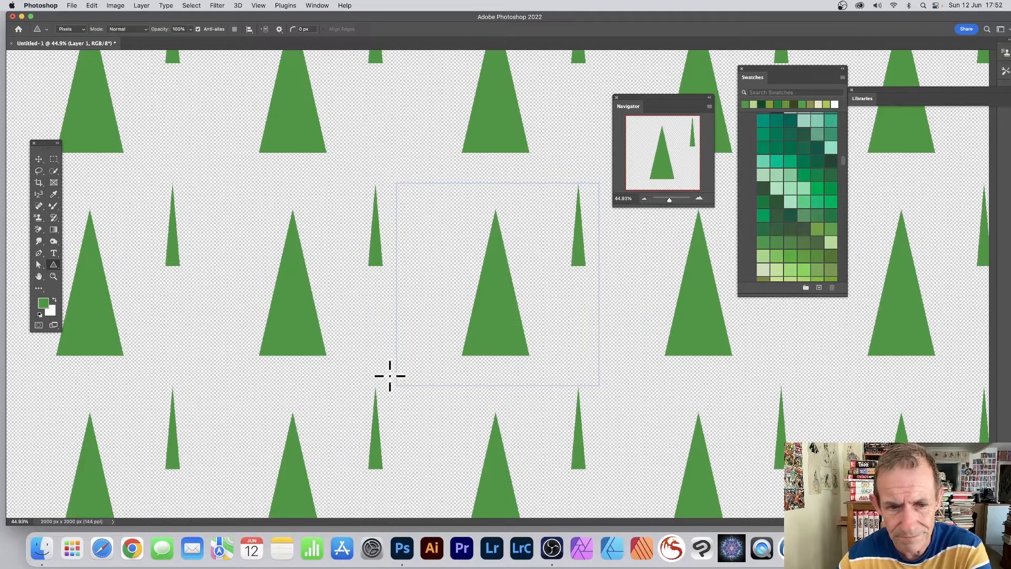
pyautogui.moveTo(374, 225)
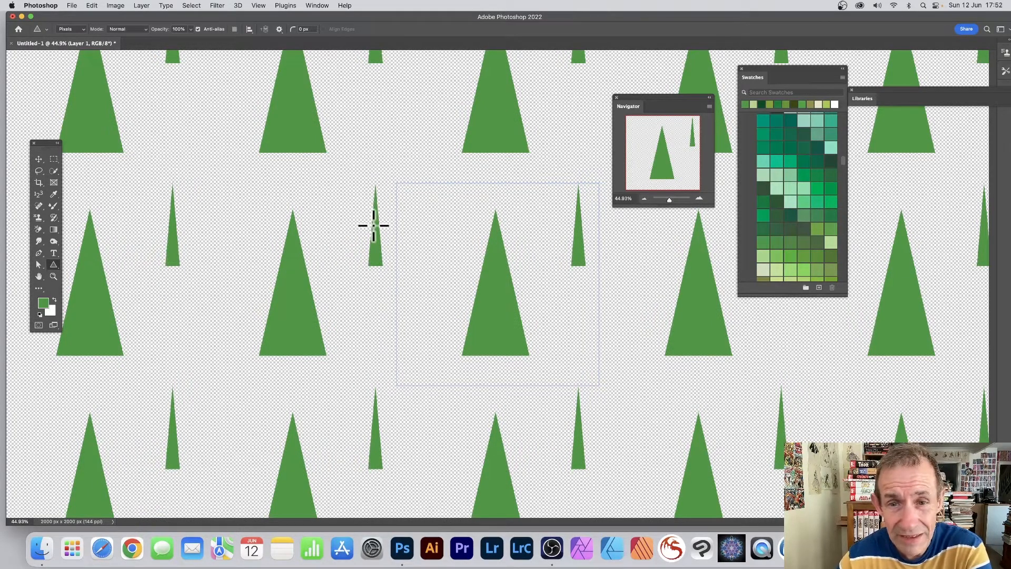
pyautogui.moveTo(419, 203)
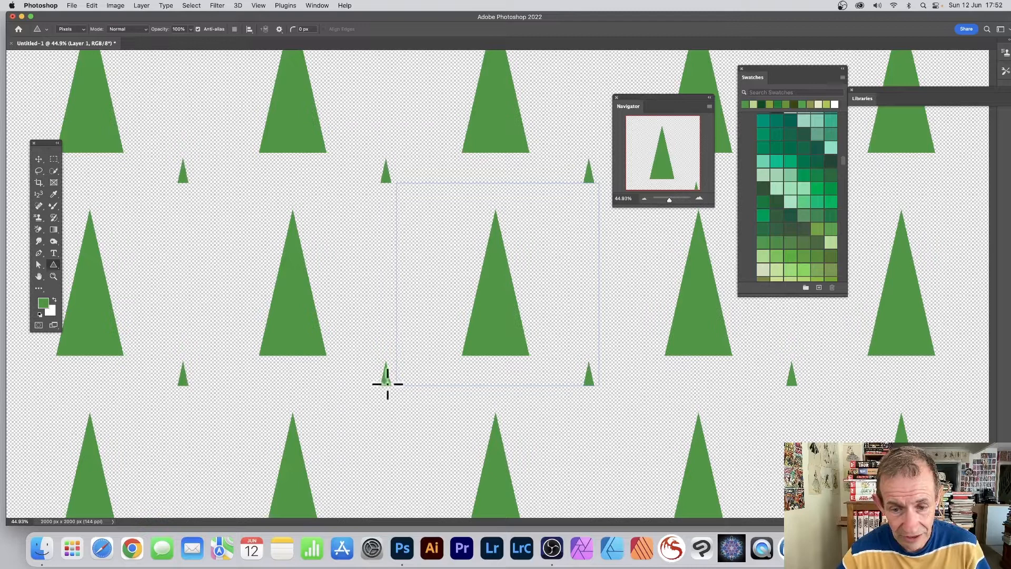
pyautogui.moveTo(585, 378)
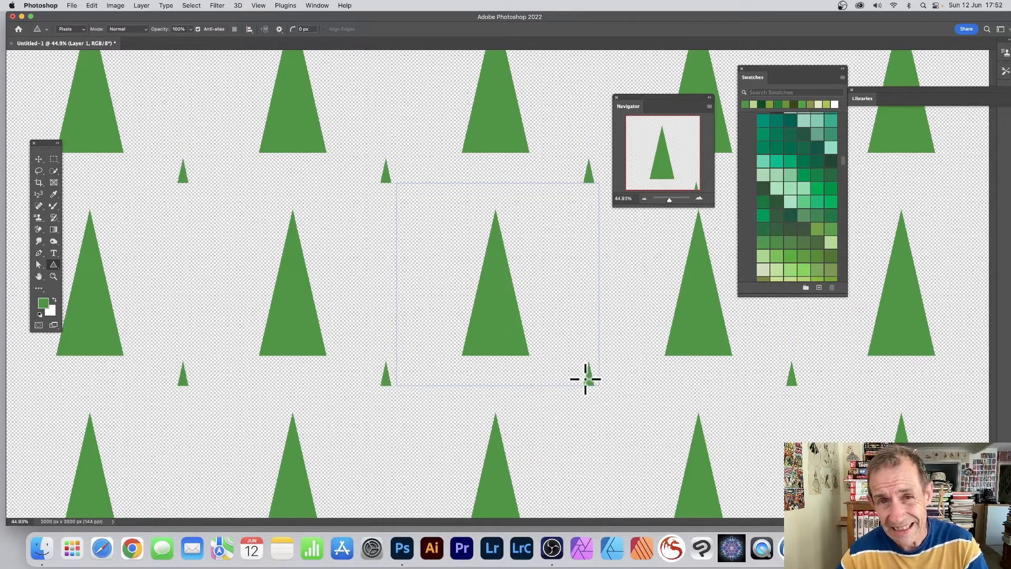
pyautogui.moveTo(603, 368)
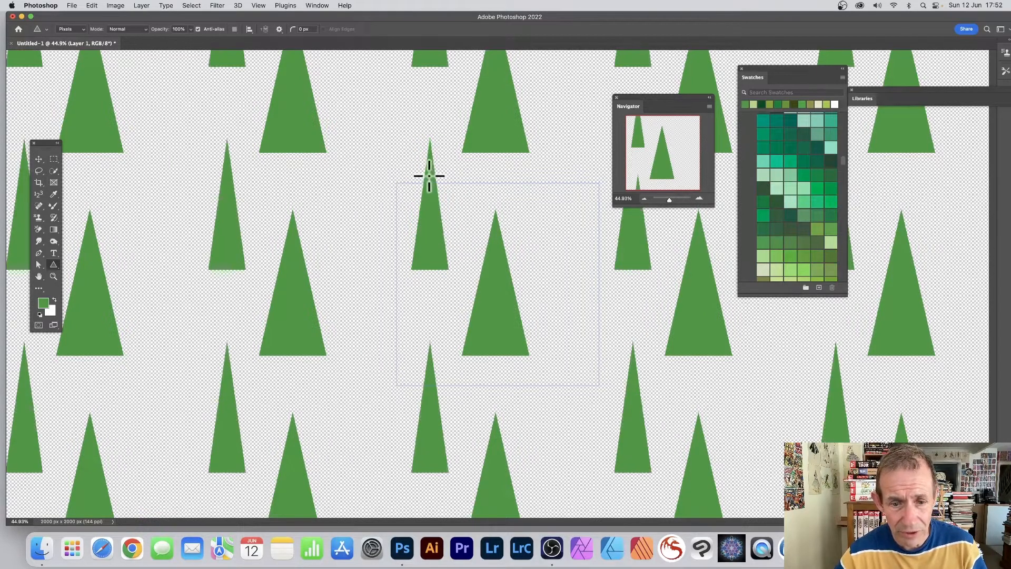
pyautogui.moveTo(427, 140)
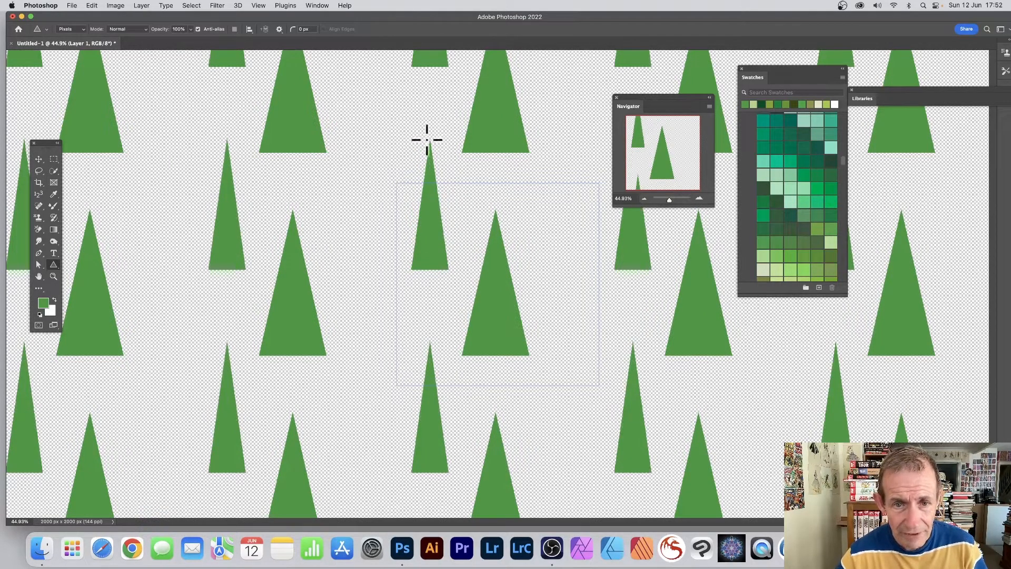
pyautogui.moveTo(432, 292)
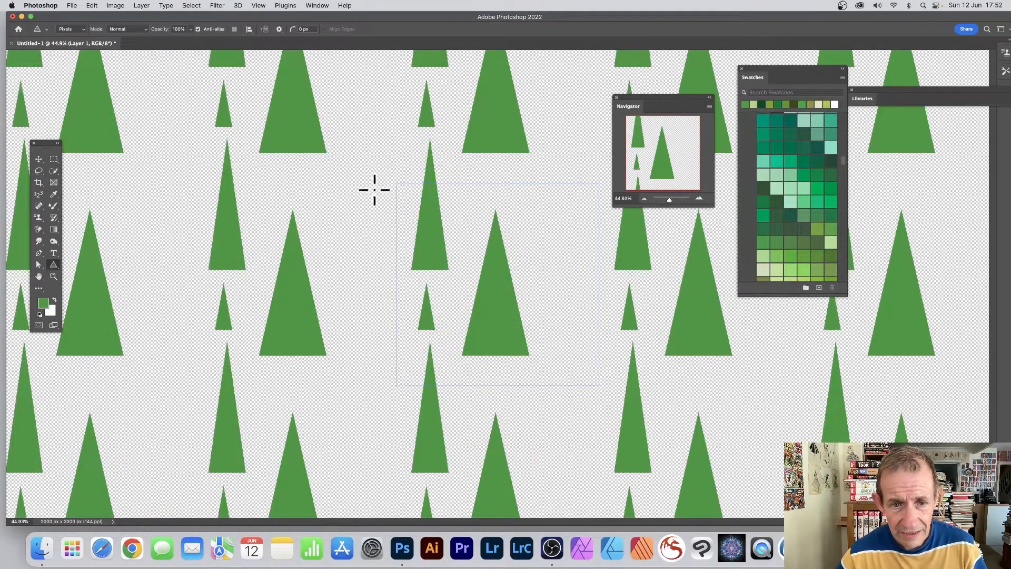
# Draw another slender green triangle tree in a gap of the tile
pyautogui.moveTo(373, 190); pyautogui.dragTo(402, 243)
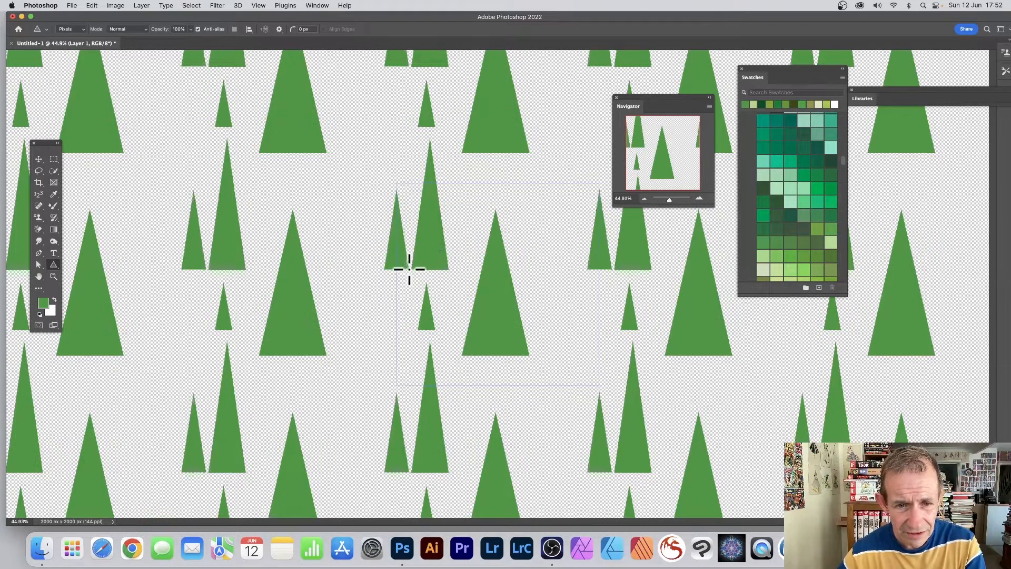
pyautogui.moveTo(602, 258)
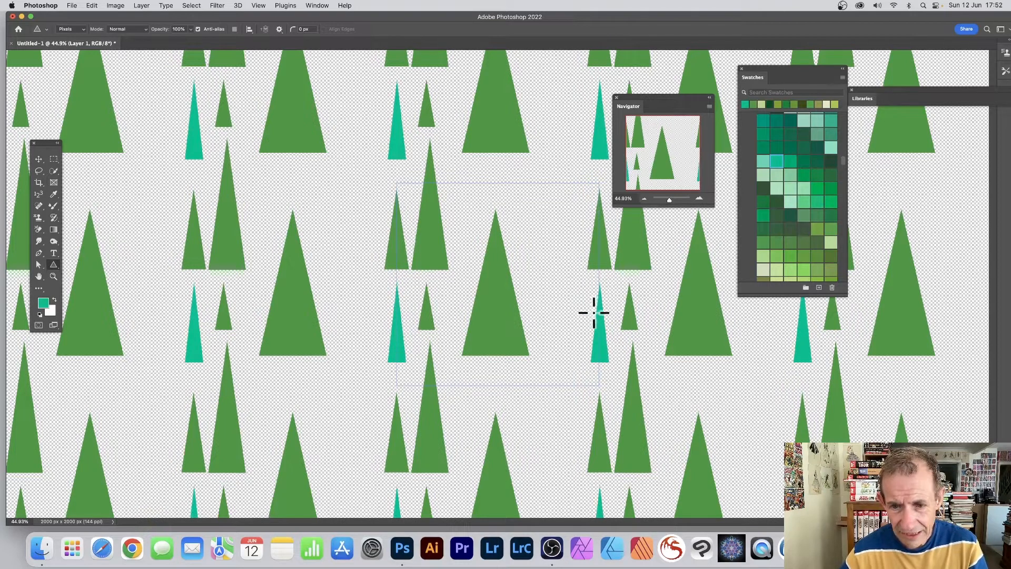
pyautogui.moveTo(599, 361)
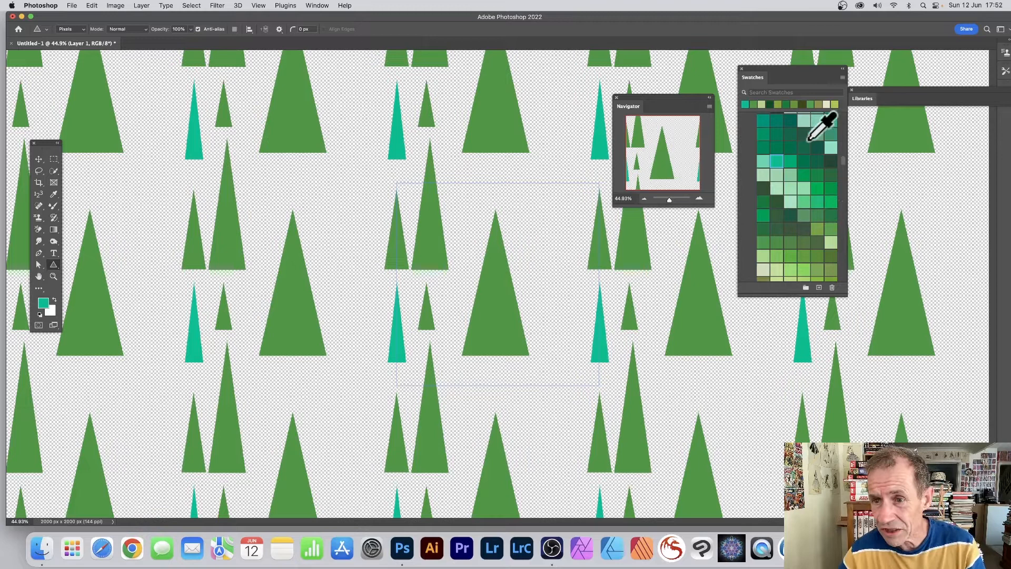
# Pick a dark green swatch for the next triangle trees
pyautogui.click(815, 149)
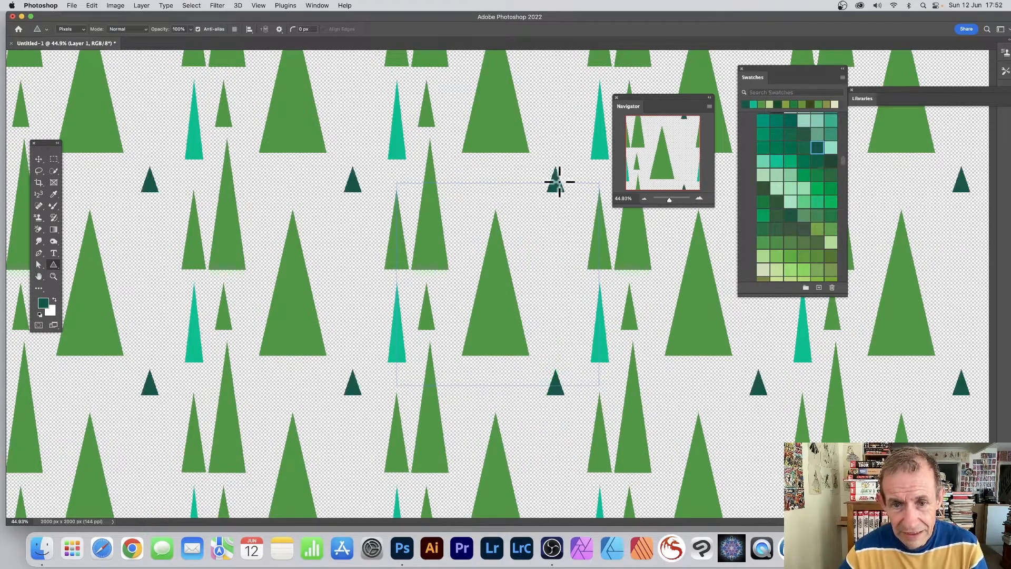
pyautogui.moveTo(555, 136)
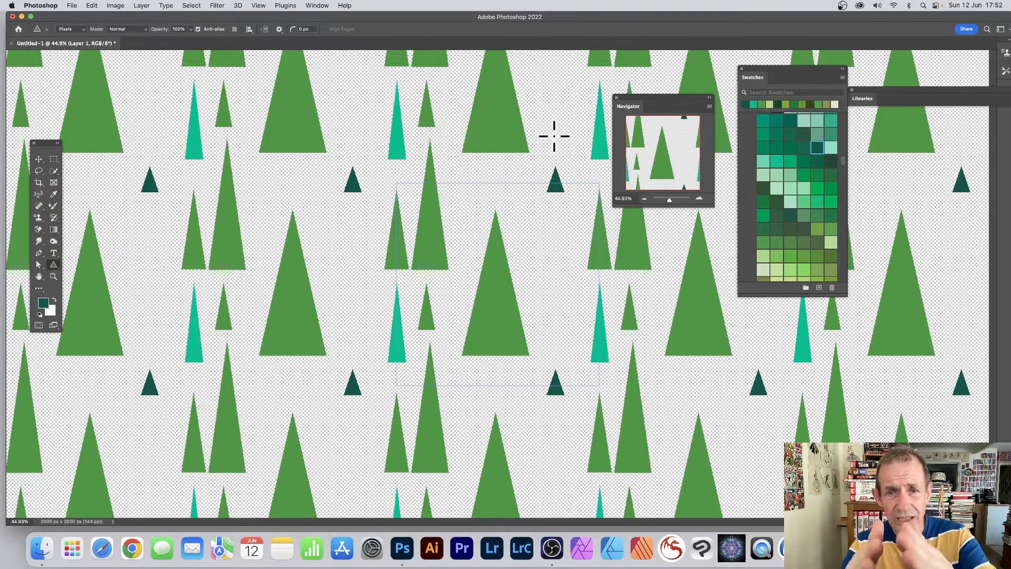
pyautogui.moveTo(532, 216)
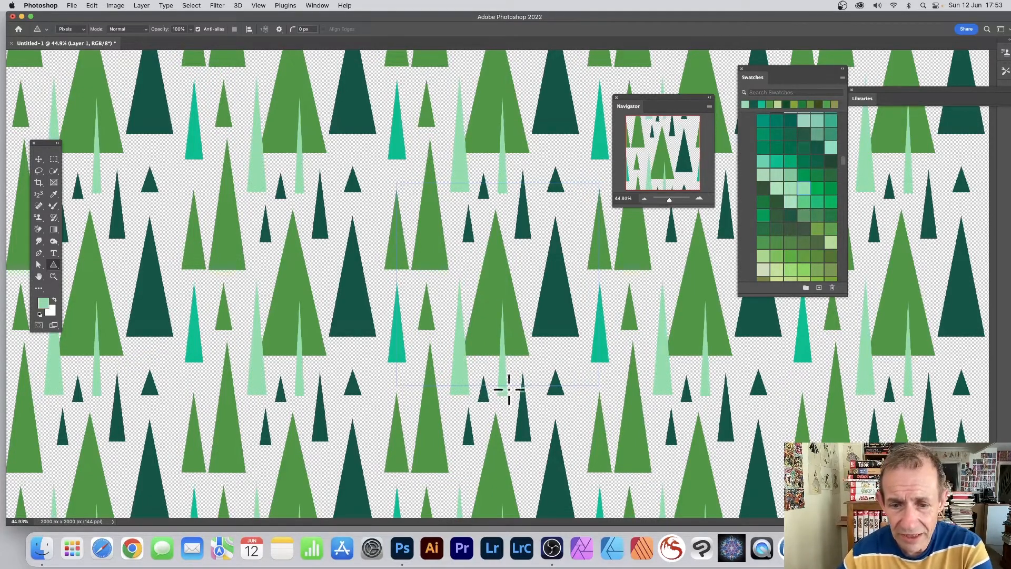
pyautogui.moveTo(629, 401)
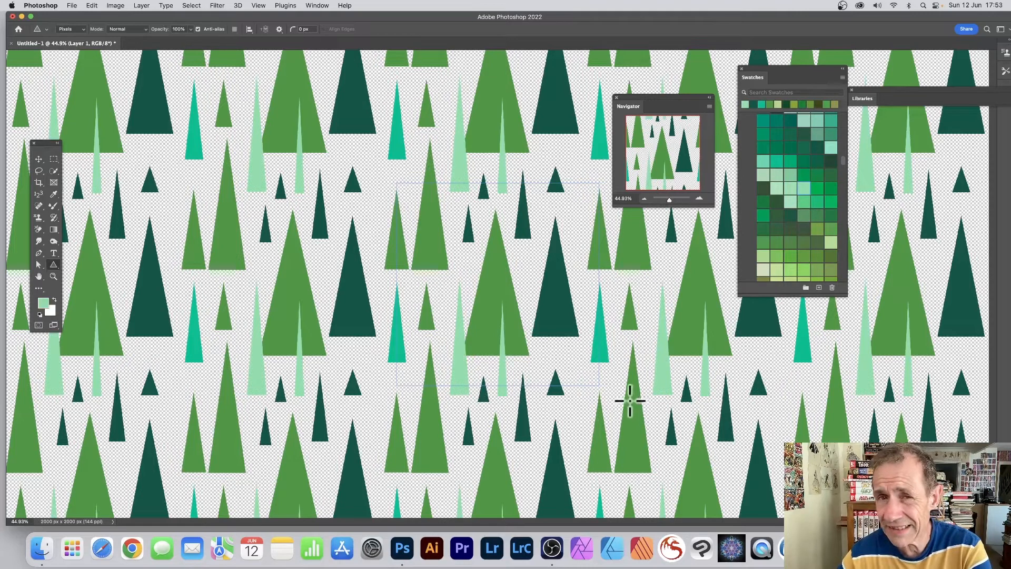
pyautogui.moveTo(96, 13)
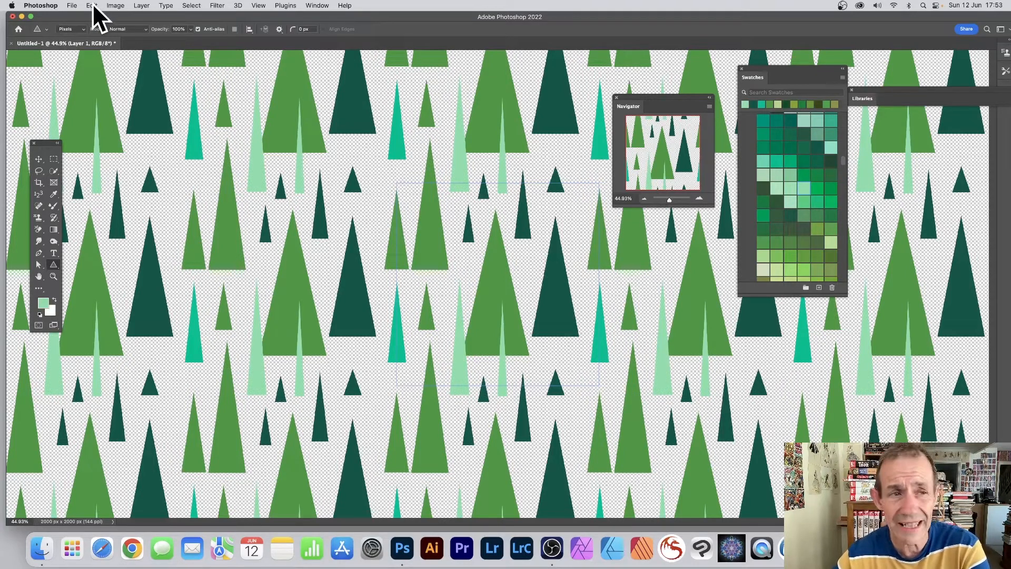
# Define the tree tile as a pattern preset with the default name
pyautogui.click(91, 6)
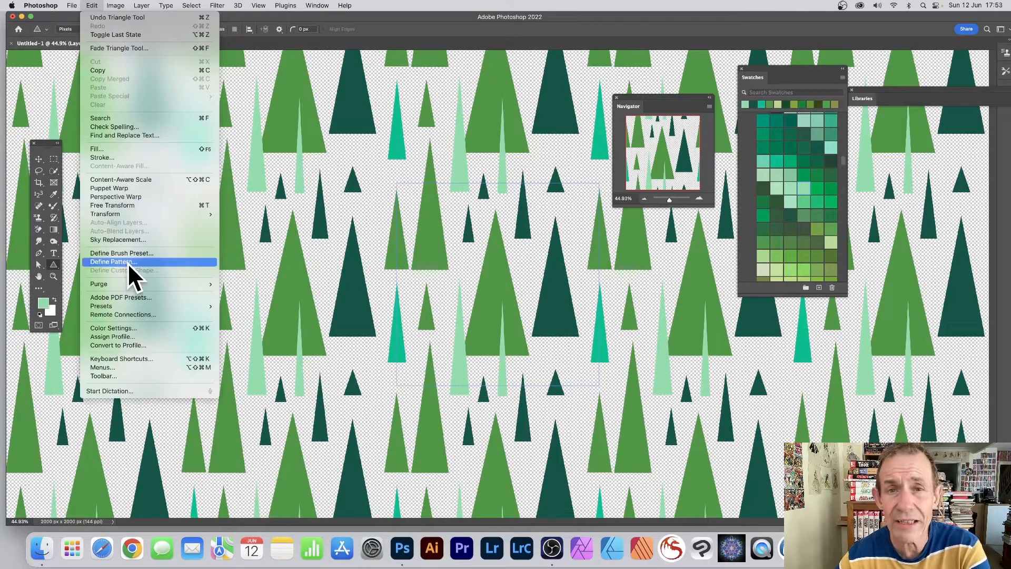
pyautogui.click(113, 261)
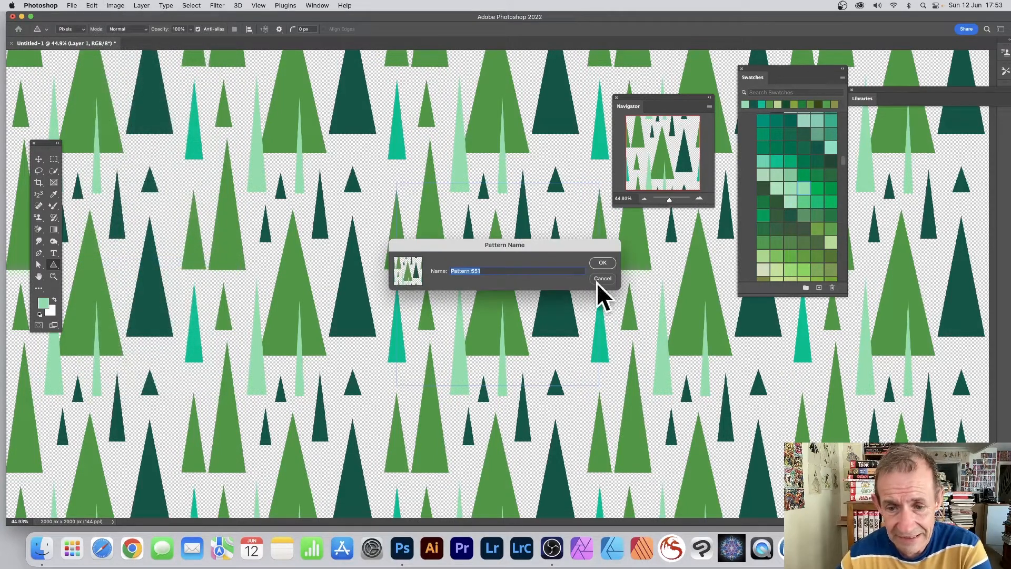
pyautogui.moveTo(545, 274)
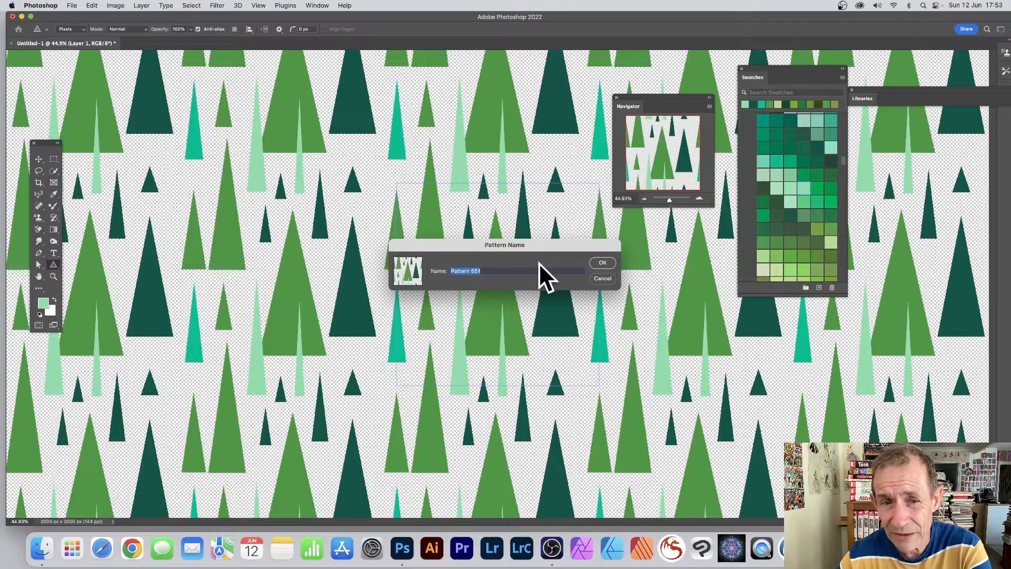
pyautogui.click(601, 263)
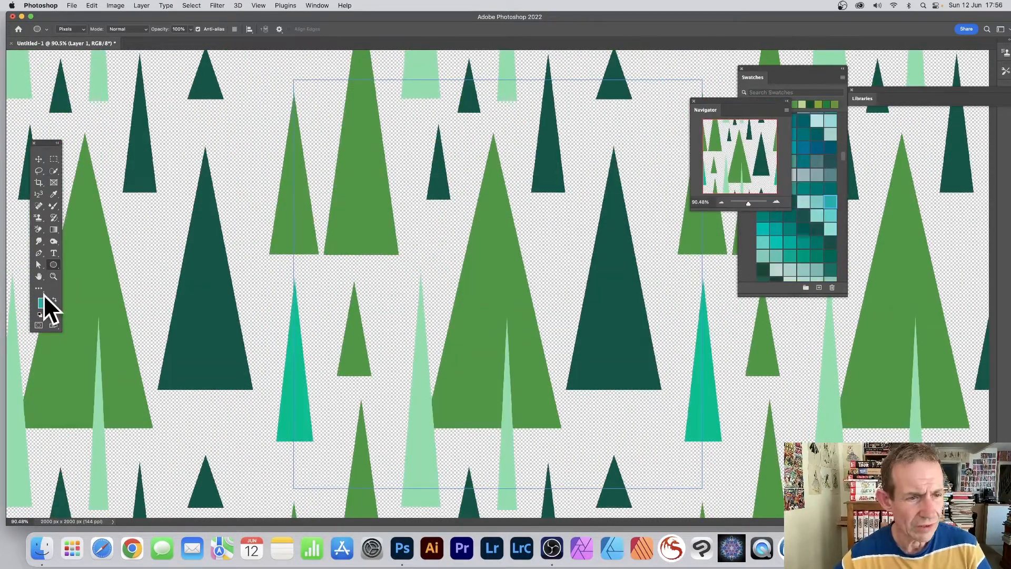
pyautogui.moveTo(52, 265)
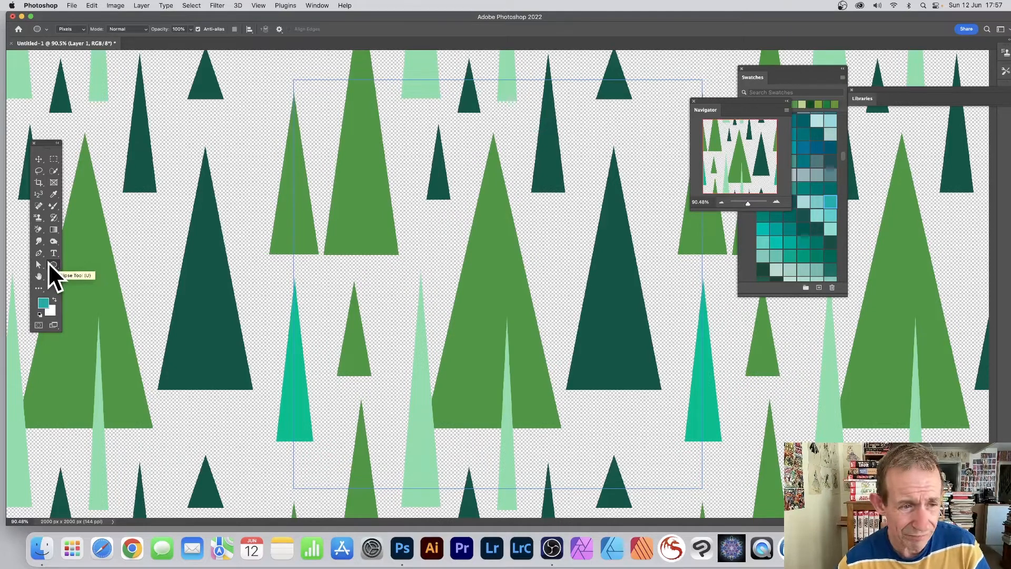
pyautogui.moveTo(401, 205)
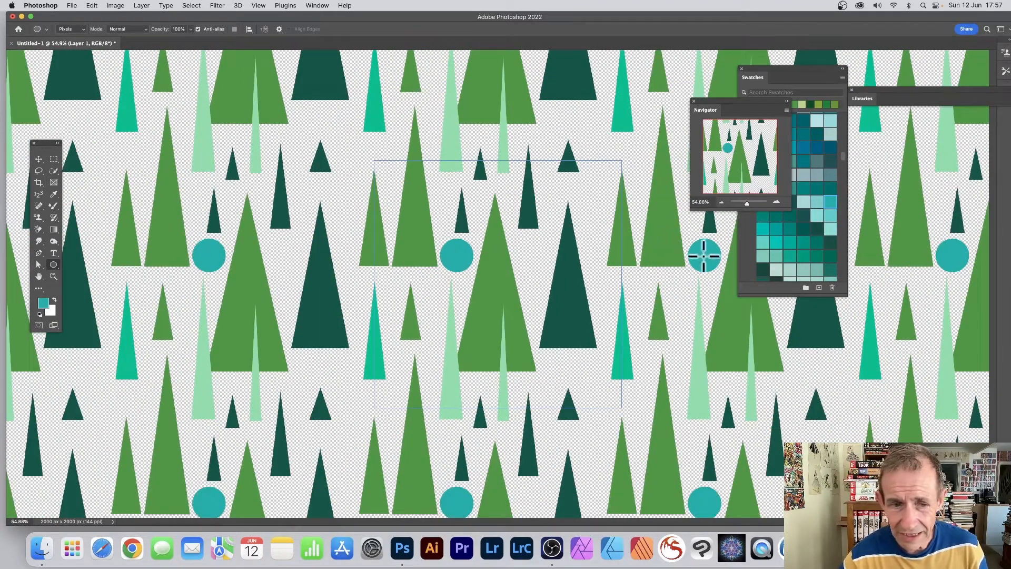
pyautogui.moveTo(946, 257)
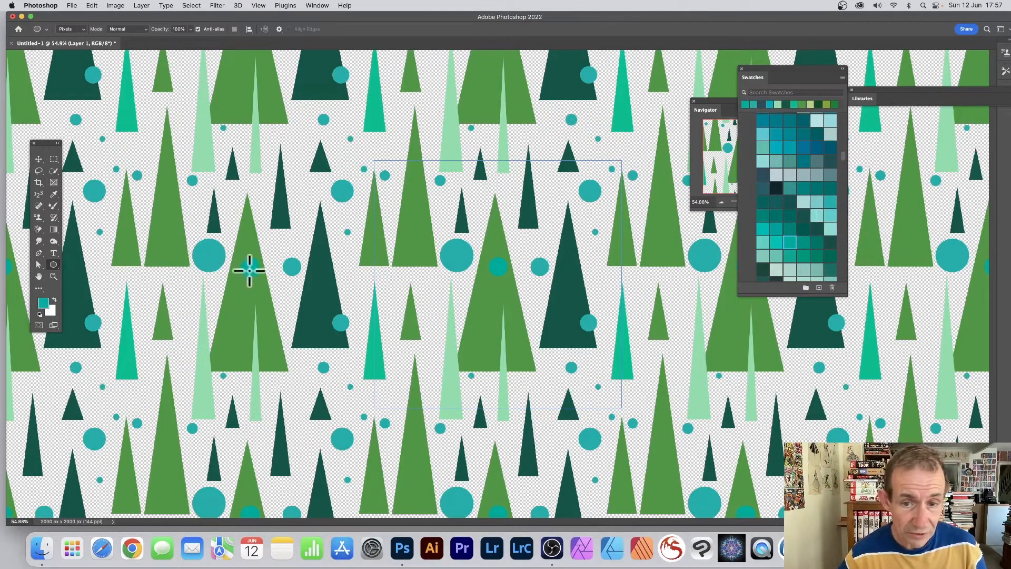
pyautogui.moveTo(726, 283)
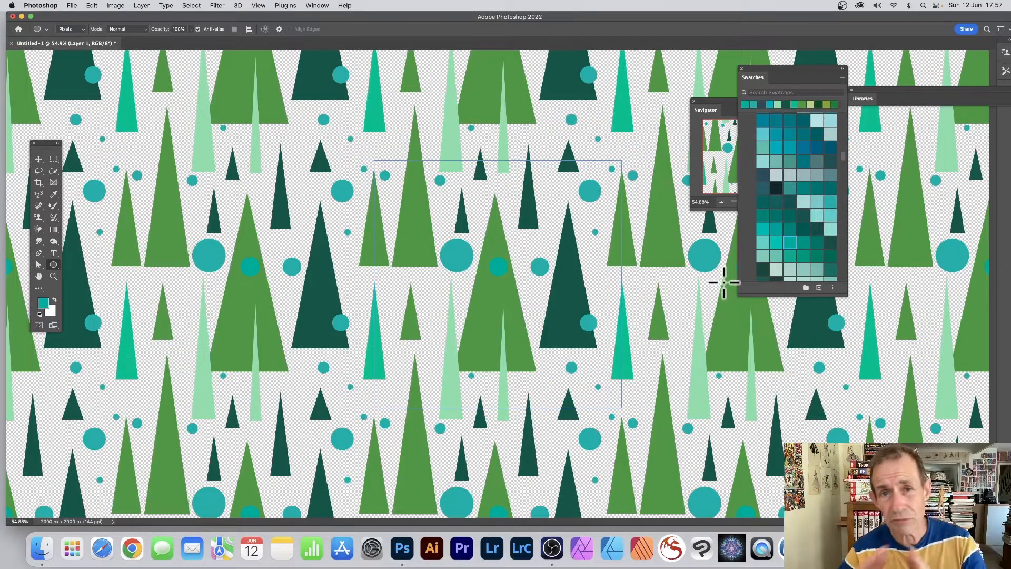
pyautogui.moveTo(397, 77)
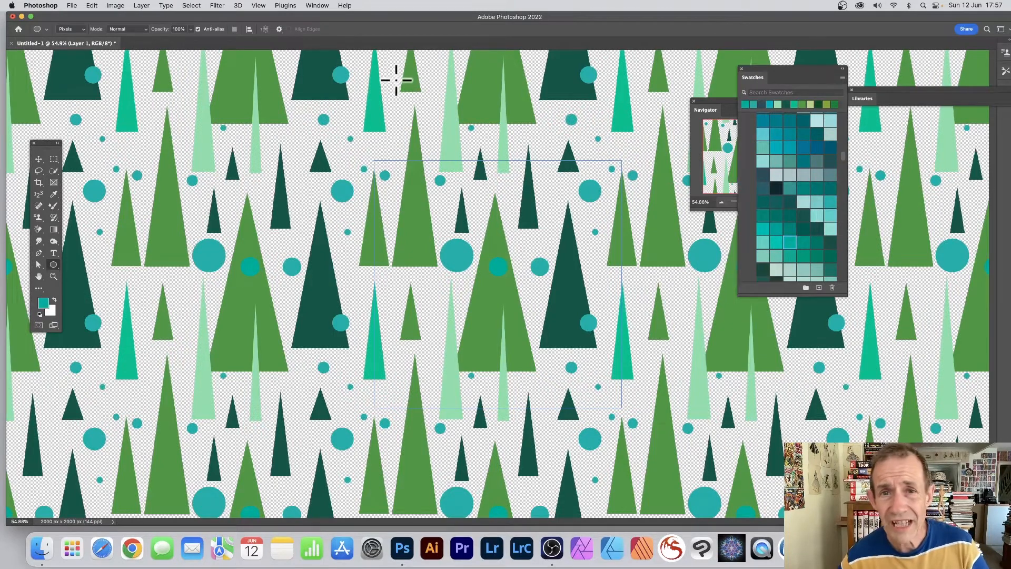
pyautogui.moveTo(94, 13)
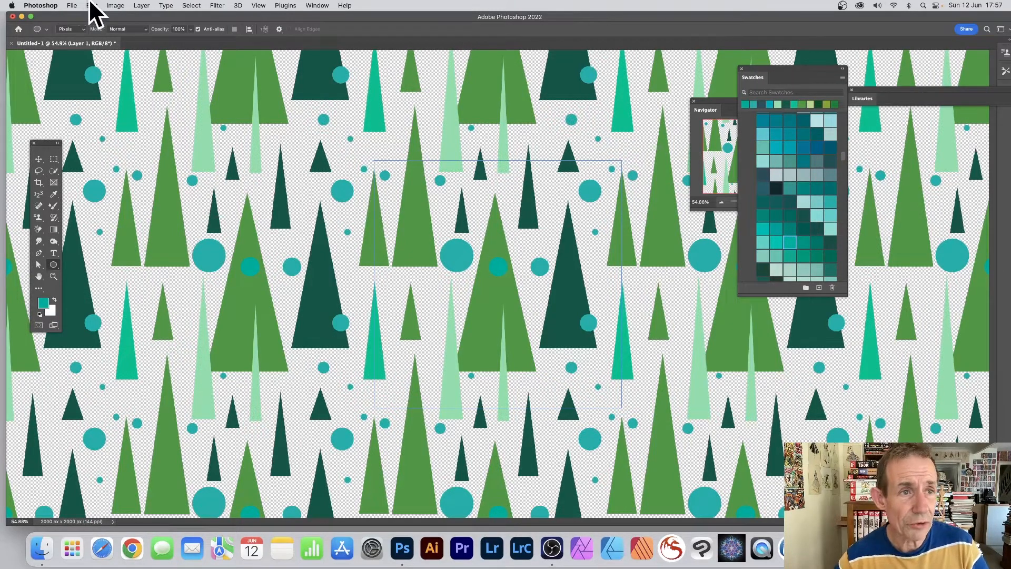
# Define the tree-and-circle tile as pattern preset 'Pattern 554'
pyautogui.click(92, 5)
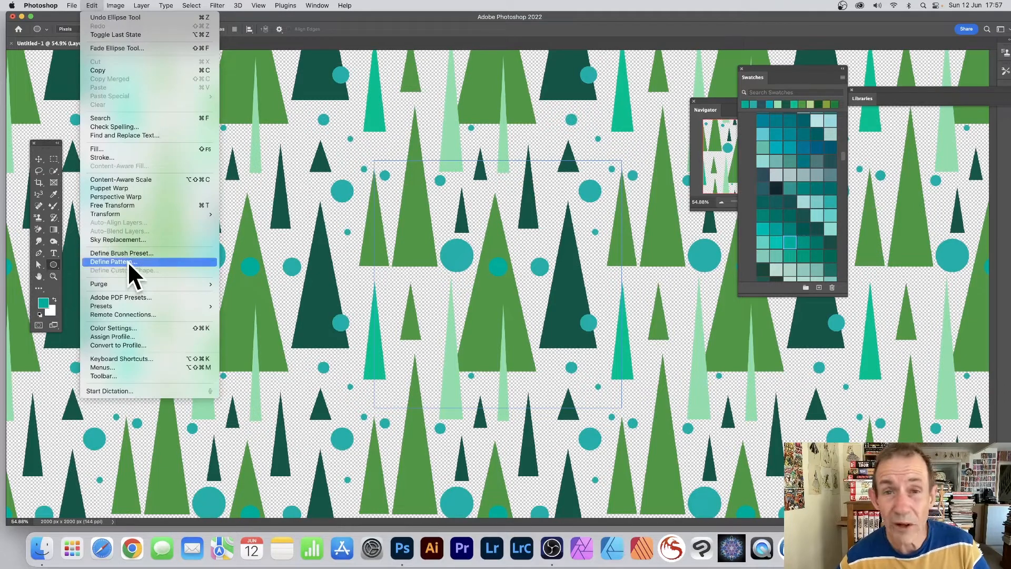
pyautogui.click(113, 261)
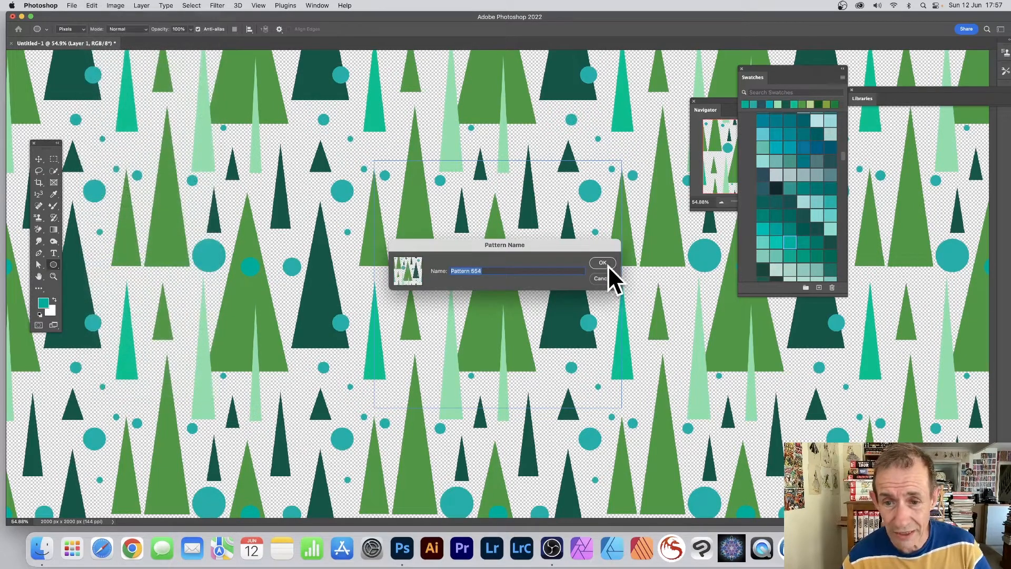
pyautogui.click(603, 262)
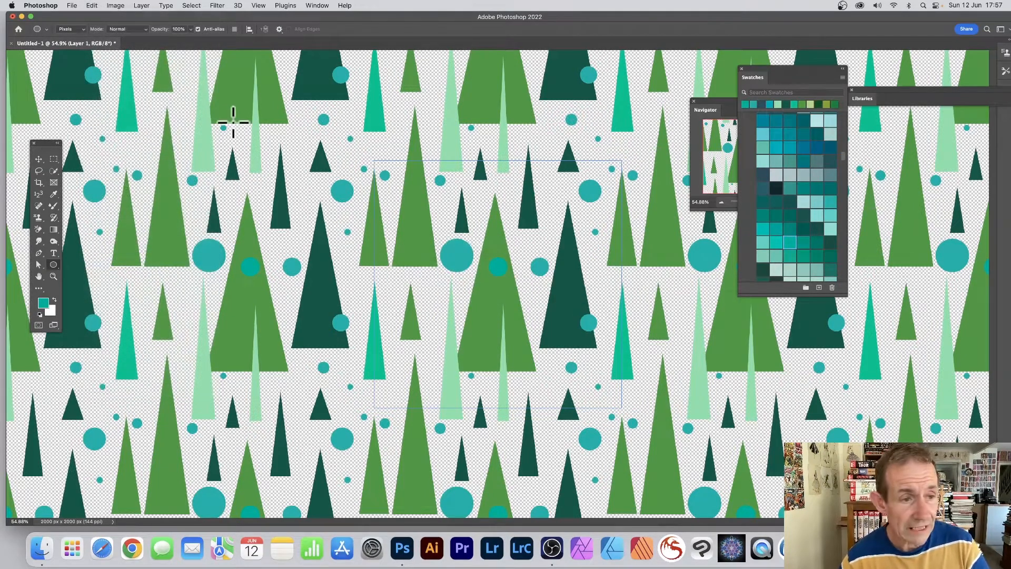
pyautogui.moveTo(432, 190)
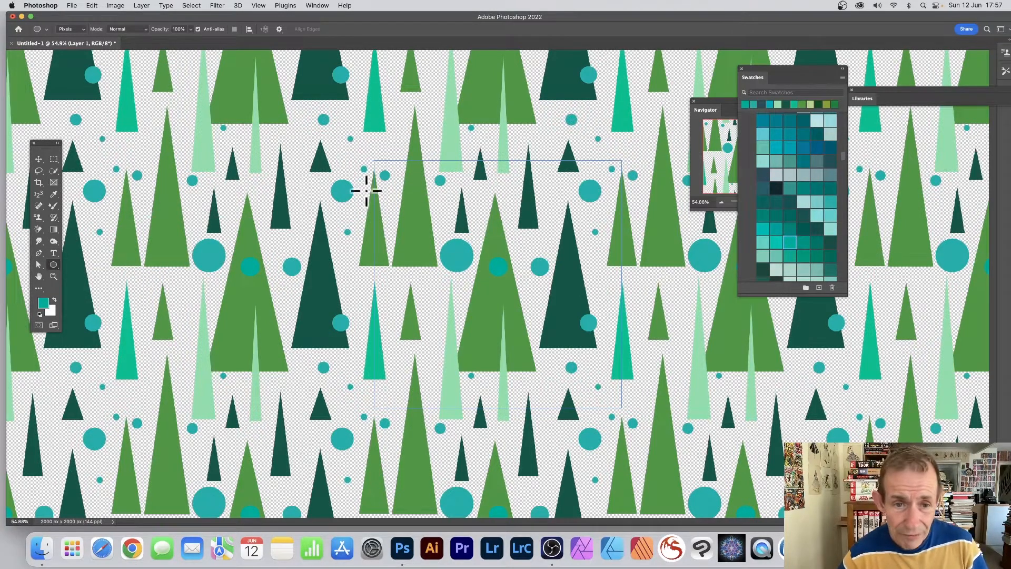
pyautogui.moveTo(470, 210)
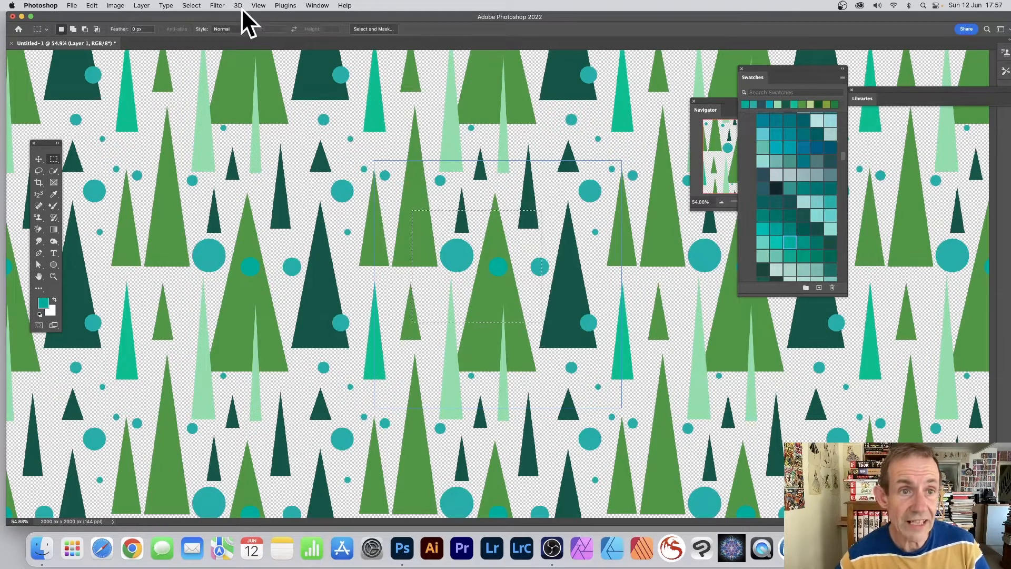
# Apply a Gaussian Blur of about 37 px to the selected centre patch
pyautogui.click(217, 5)
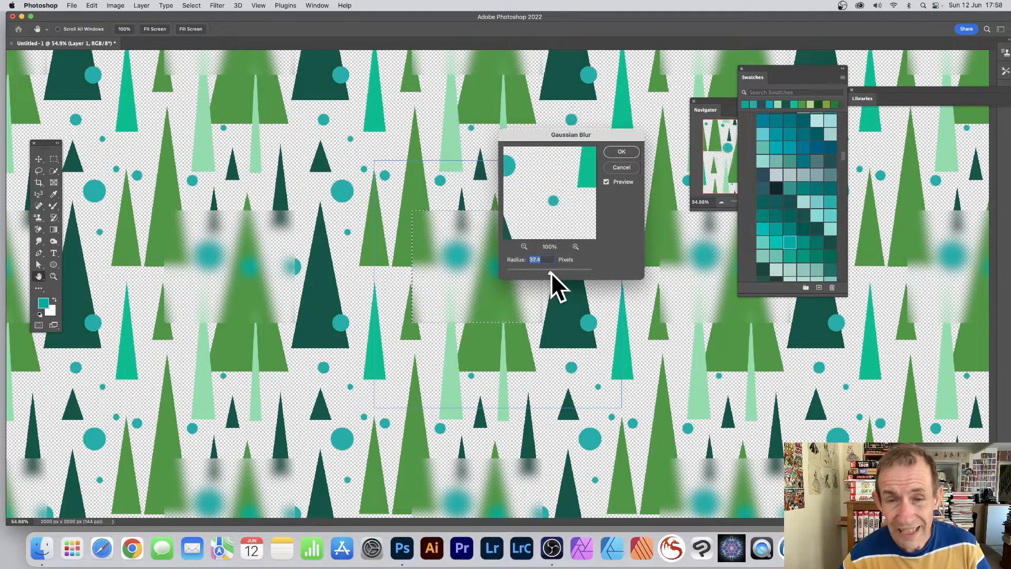
pyautogui.click(620, 150)
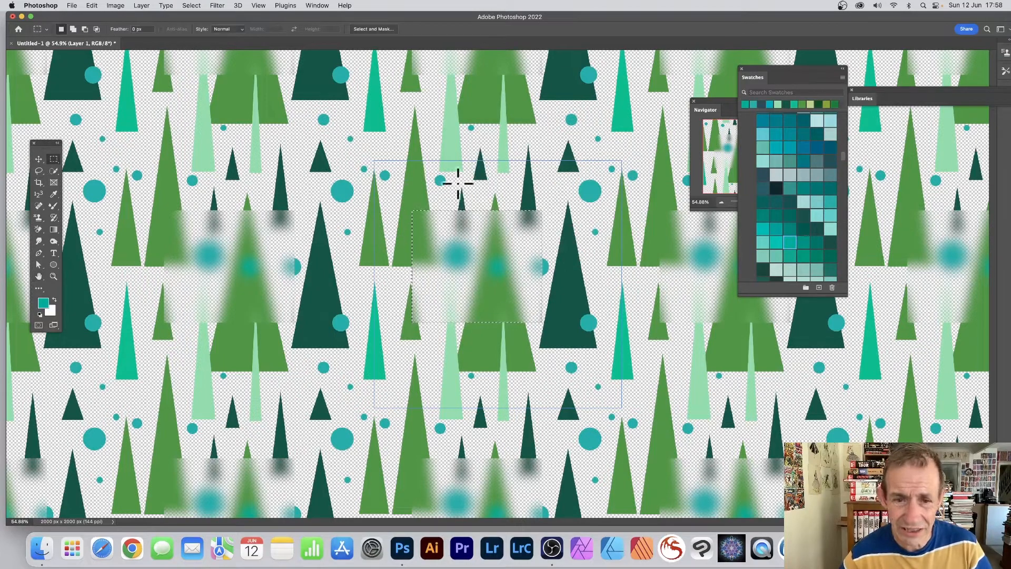
pyautogui.click(190, 6)
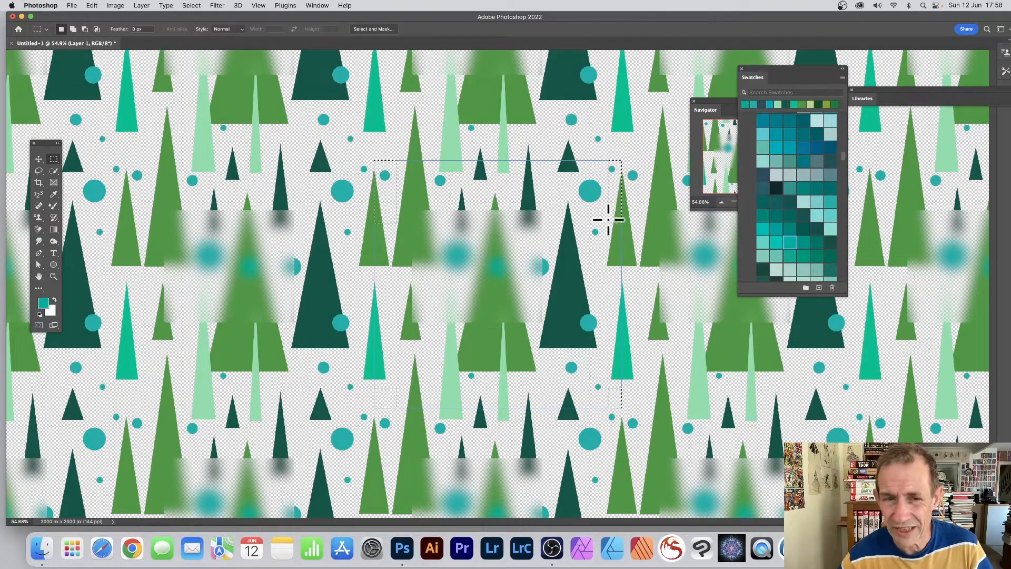
pyautogui.moveTo(397, 248)
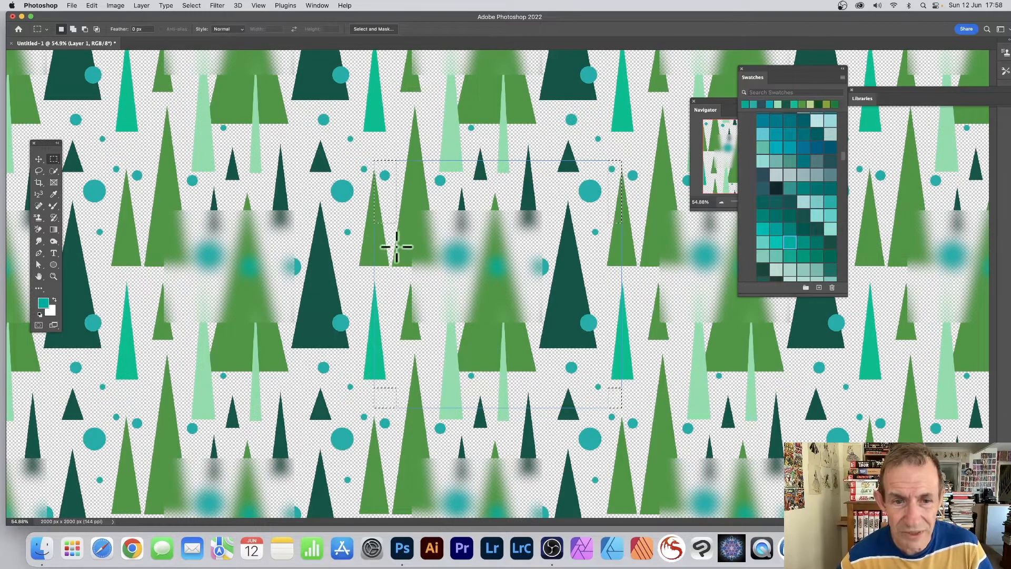
pyautogui.moveTo(483, 205)
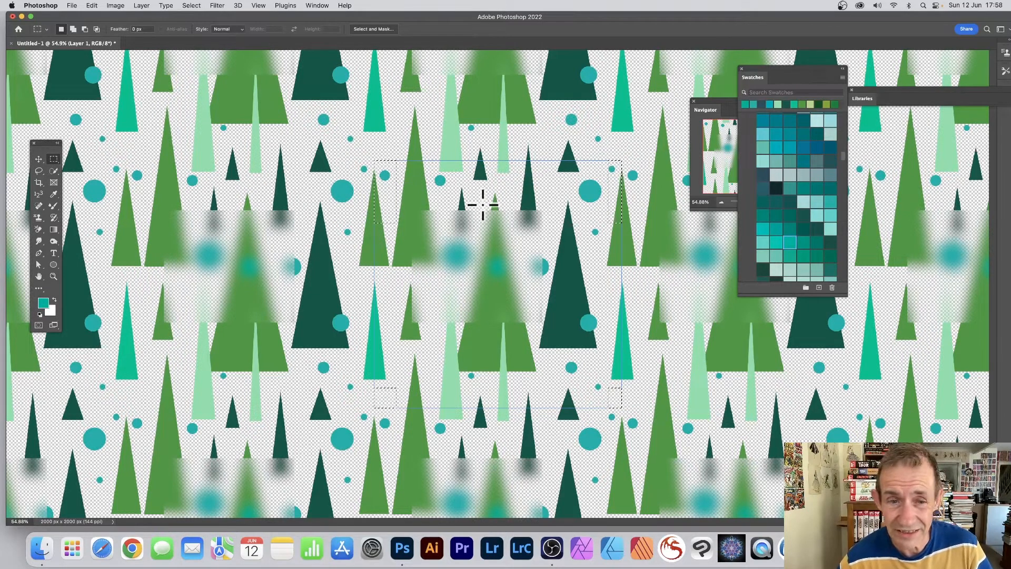
pyautogui.moveTo(437, 249)
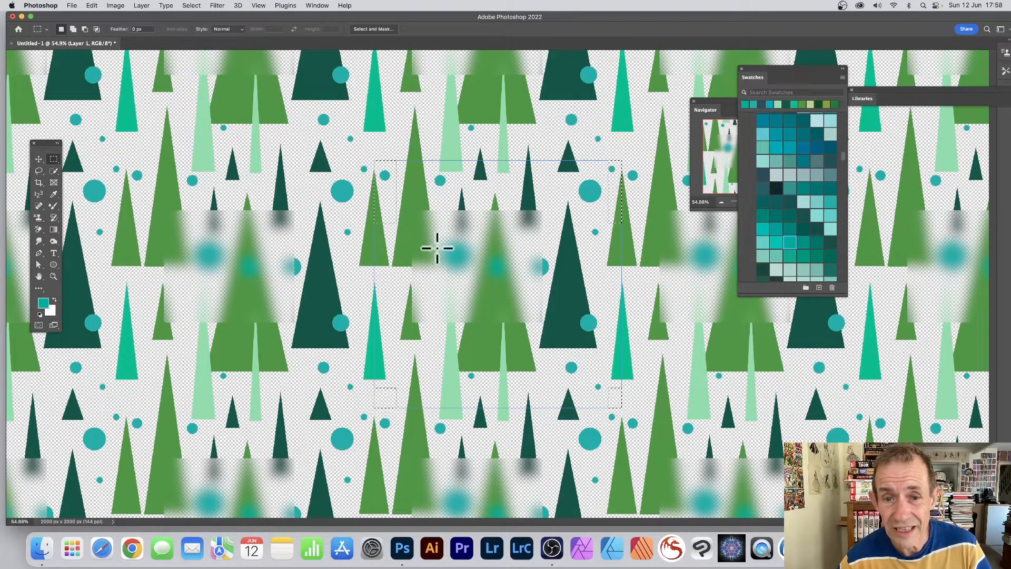
pyautogui.moveTo(574, 197)
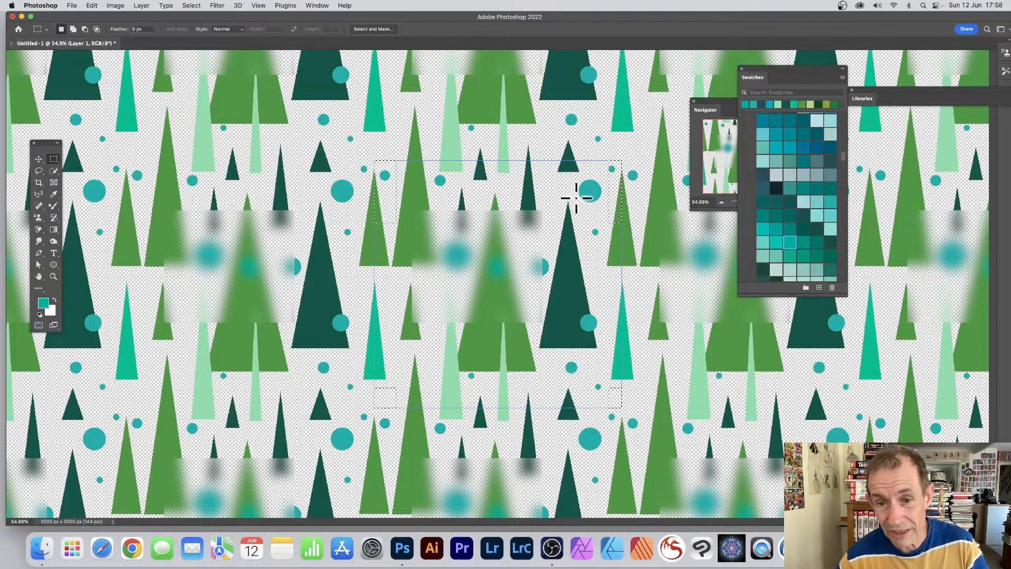
pyautogui.moveTo(216, 13)
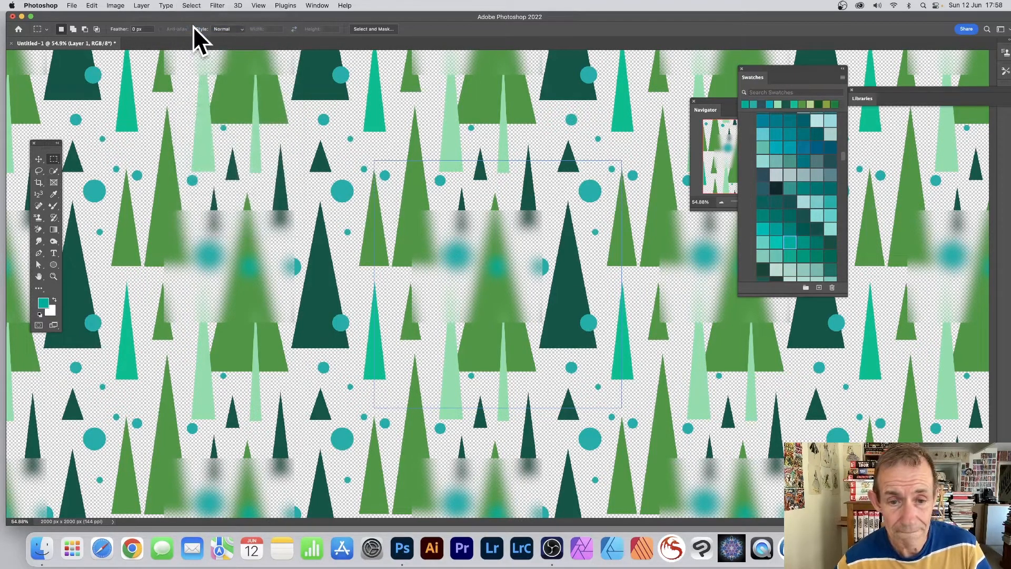
# Undo the blur from the Edit menu and dismiss the menu
pyautogui.click(92, 5)
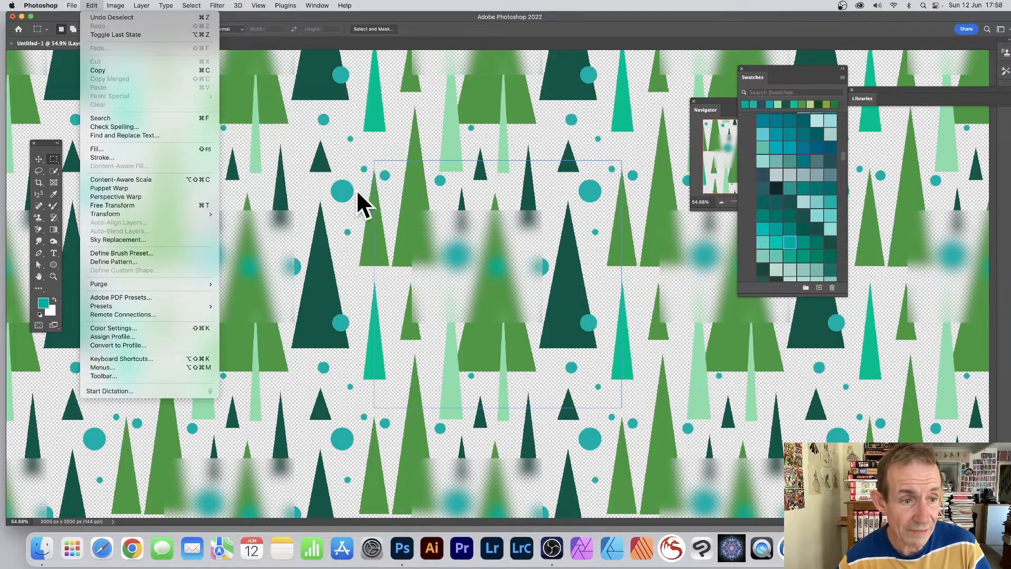
pyautogui.moveTo(584, 245)
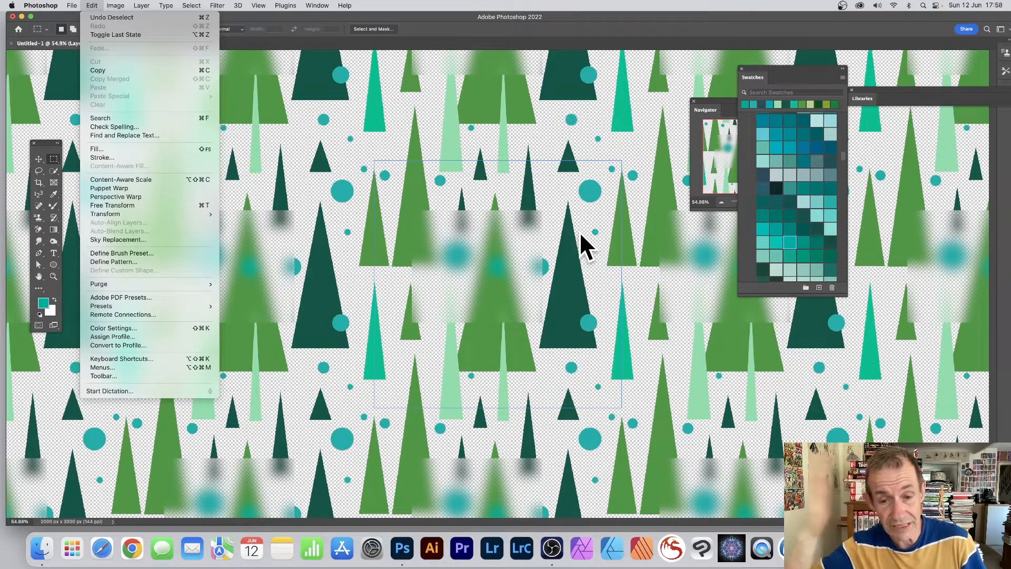
pyautogui.click(616, 29)
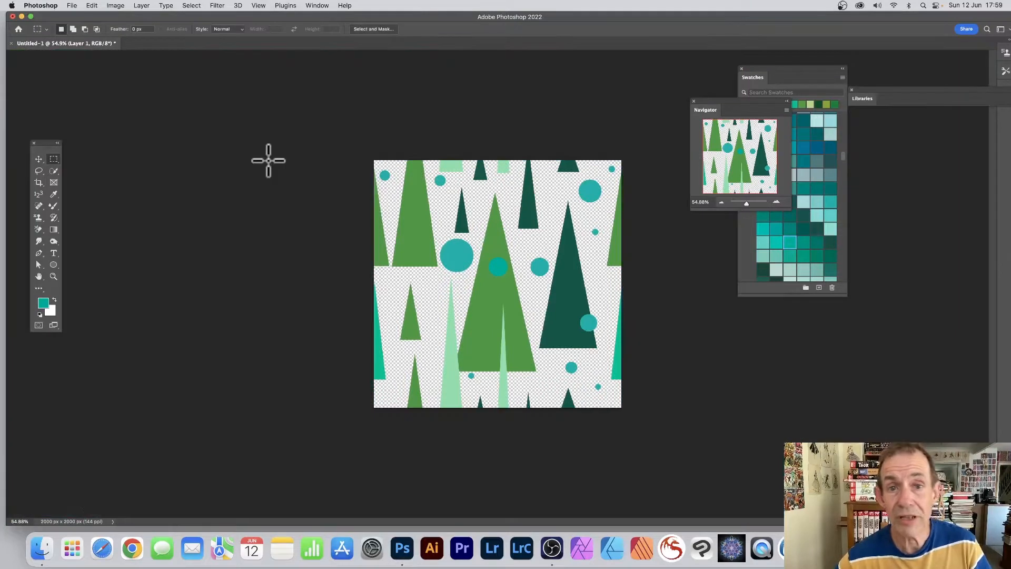
pyautogui.moveTo(87, 13)
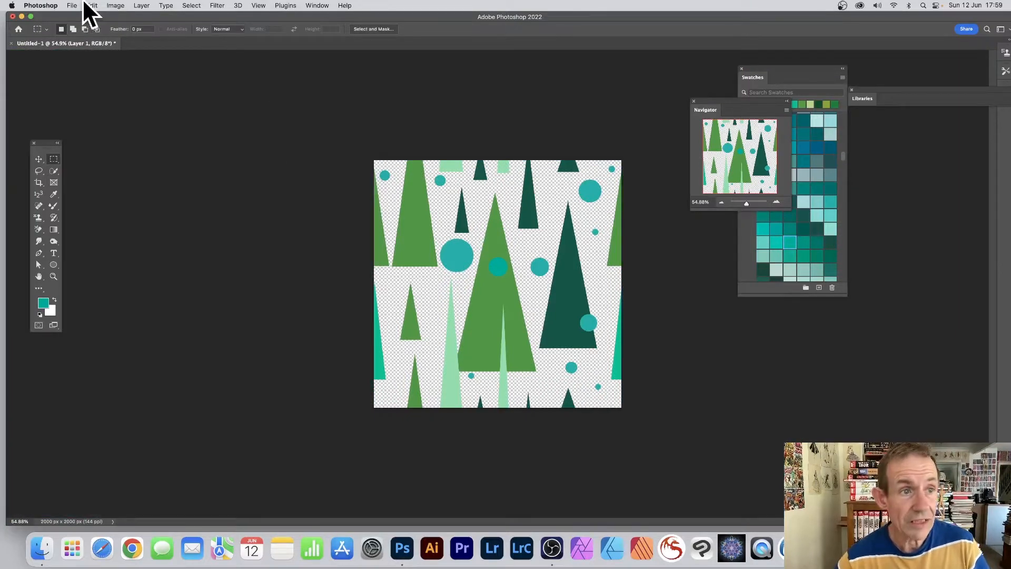
# Fill the canvas with the new tree pattern using the Random Fill script
pyautogui.click(92, 5)
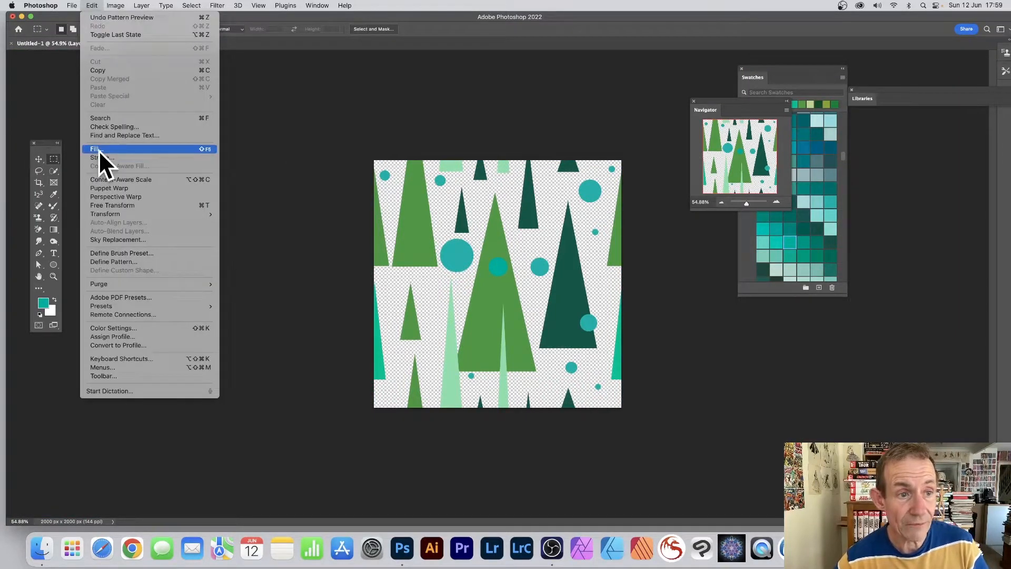
pyautogui.click(96, 148)
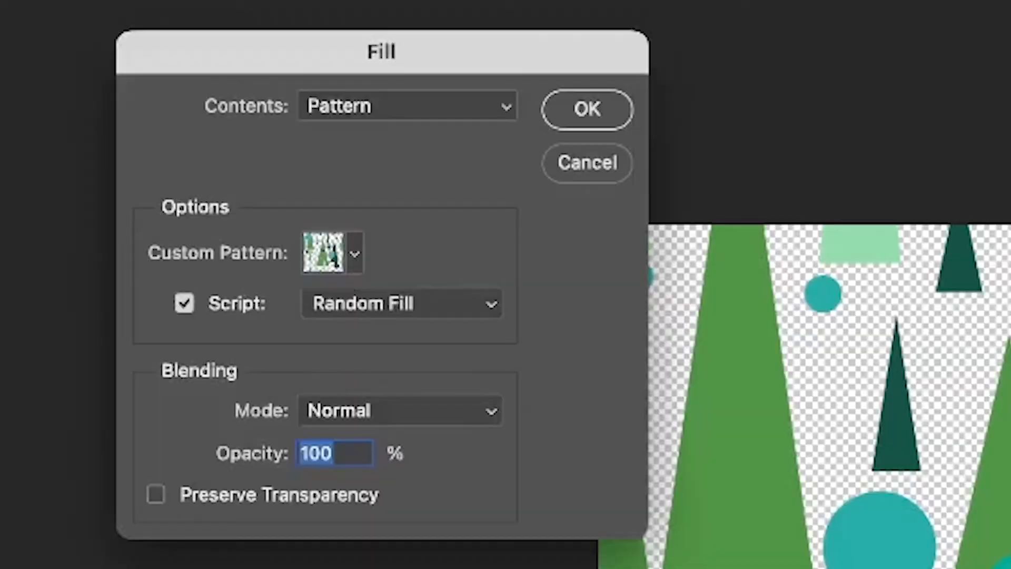
pyautogui.click(353, 252)
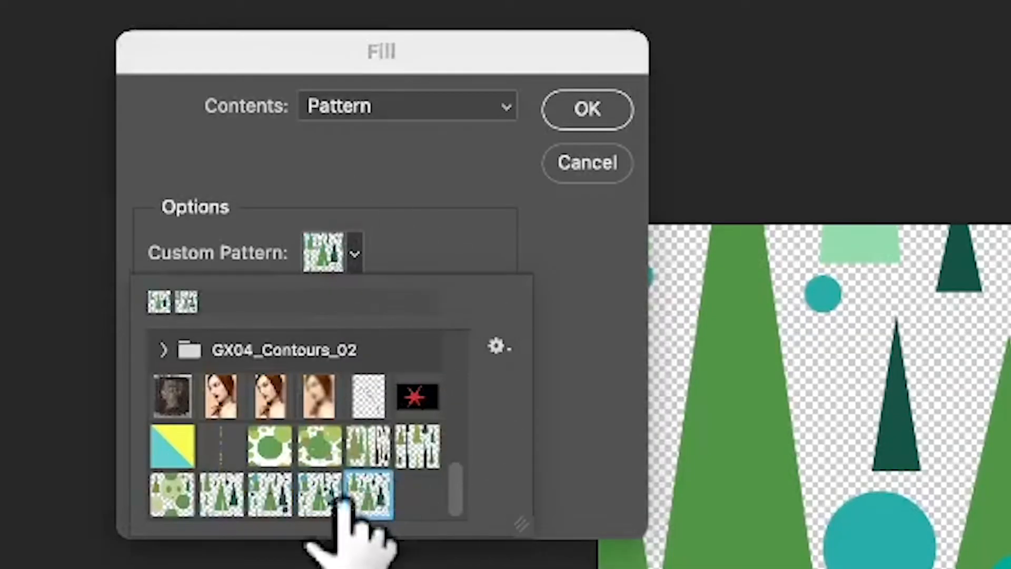
pyautogui.moveTo(509, 258)
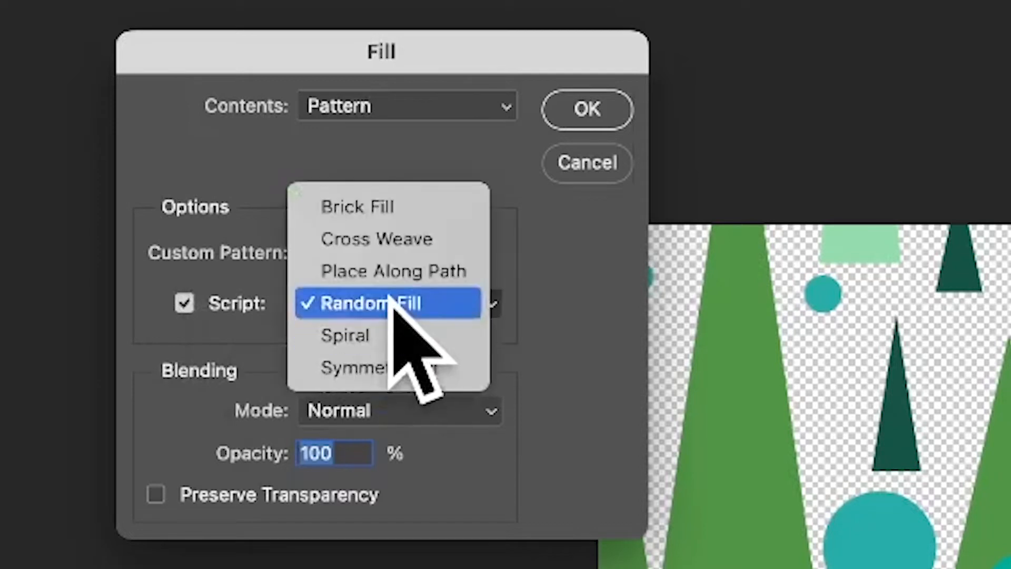
pyautogui.click(386, 304)
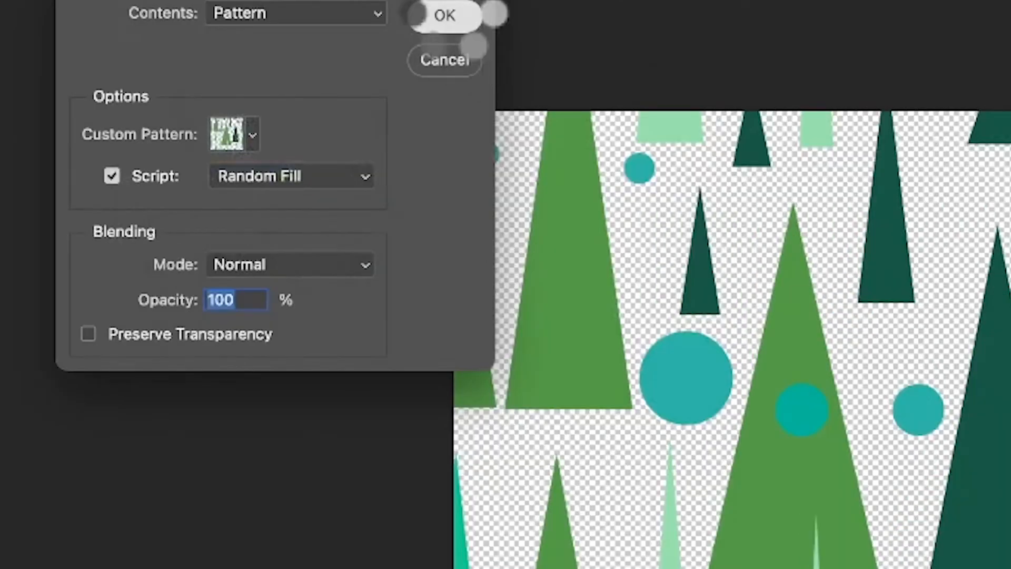
pyautogui.click(443, 16)
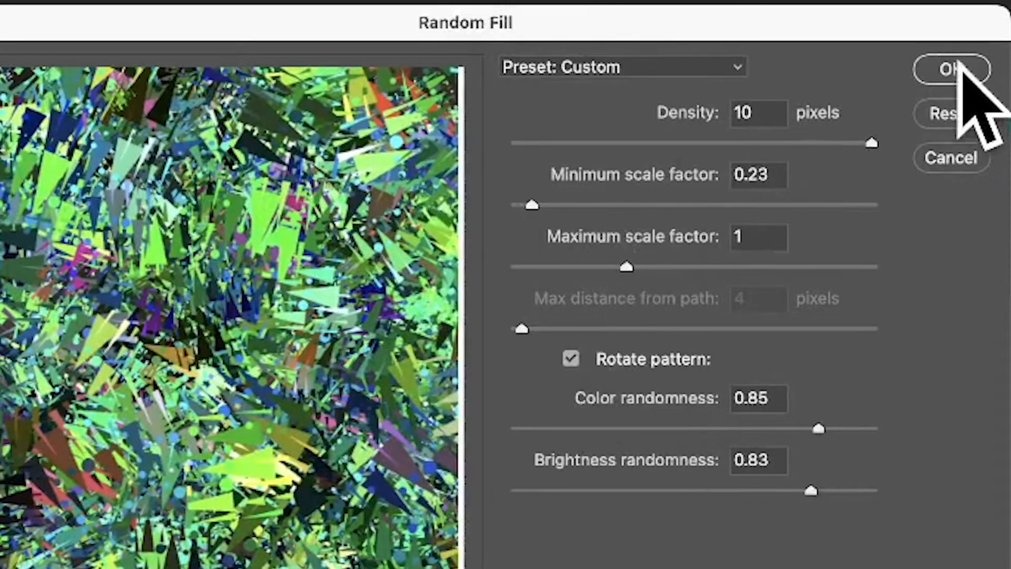
pyautogui.click(950, 69)
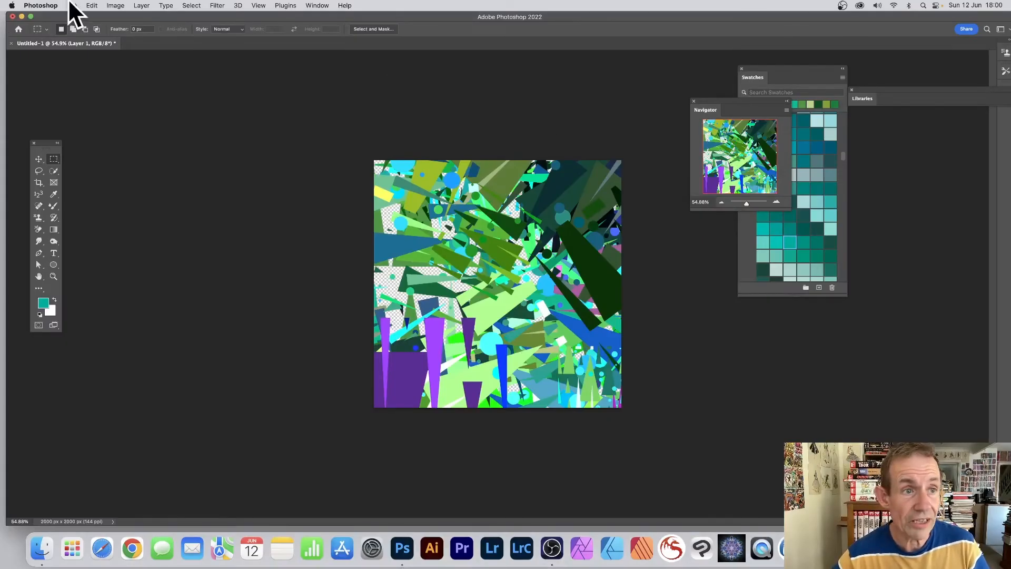
# Apply a second pattern Random Fill for a greener layered design
pyautogui.click(90, 5)
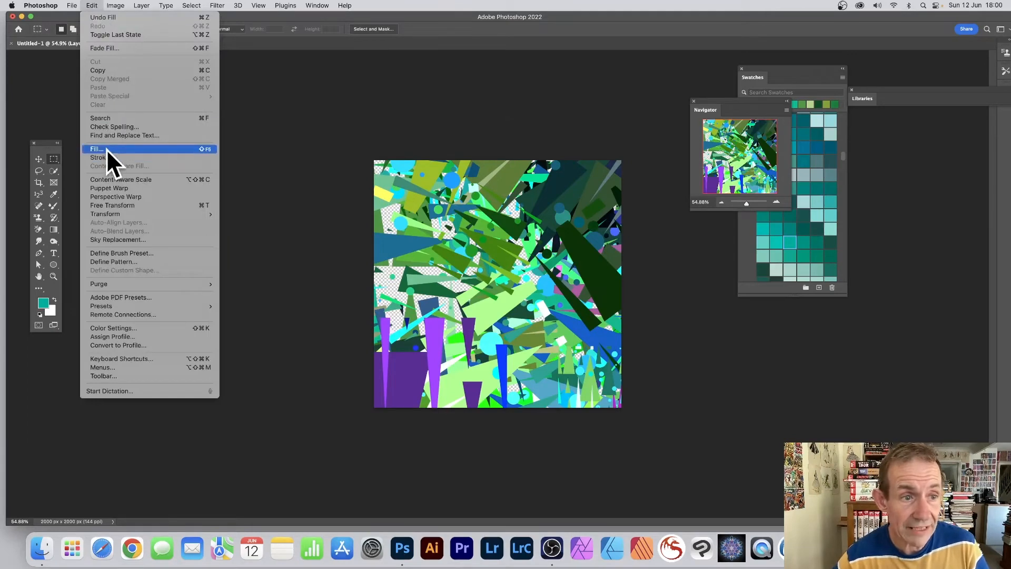
pyautogui.click(97, 149)
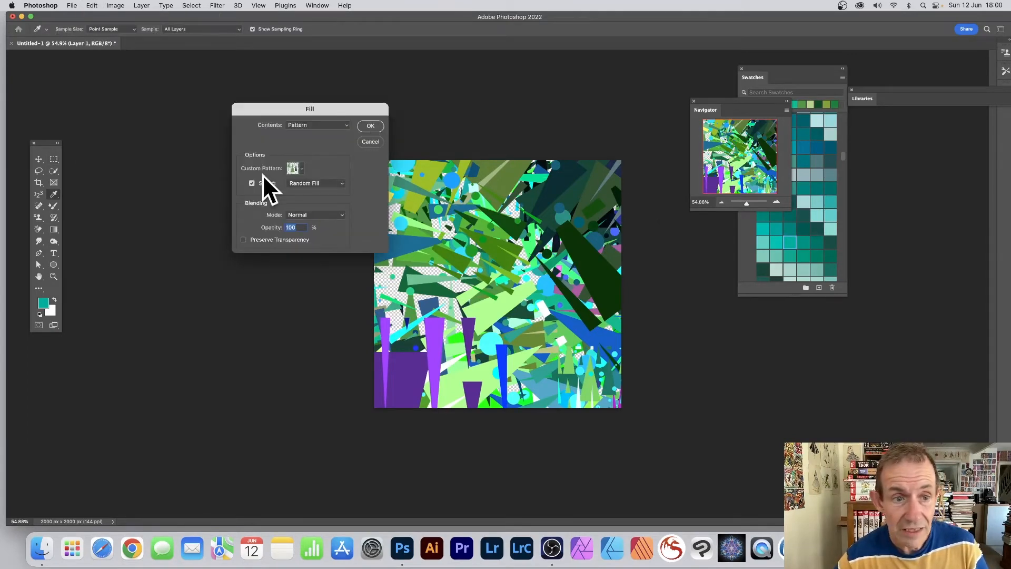
pyautogui.moveTo(383, 126)
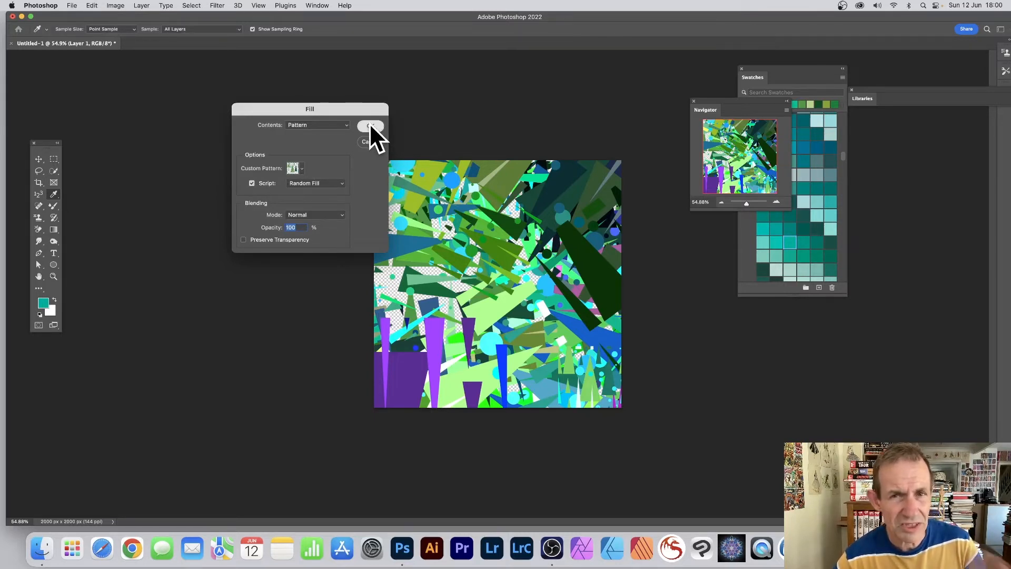
pyautogui.click(369, 125)
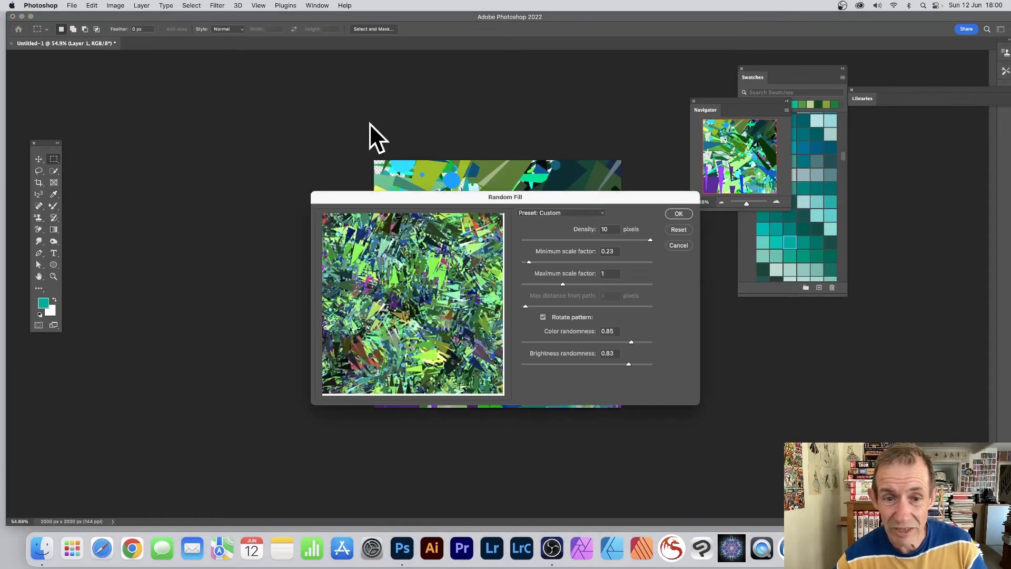
pyautogui.click(677, 214)
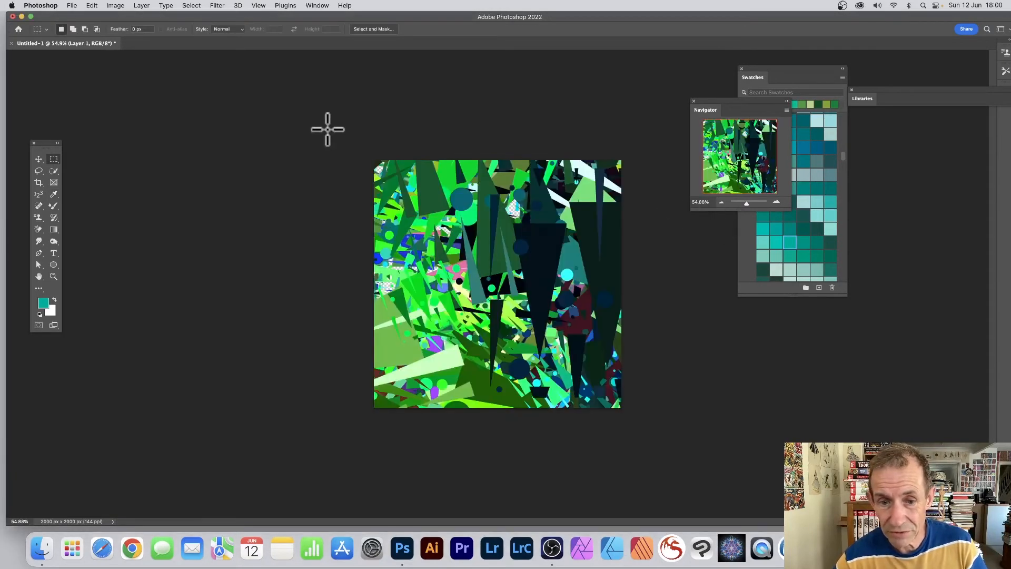
pyautogui.moveTo(360, 122)
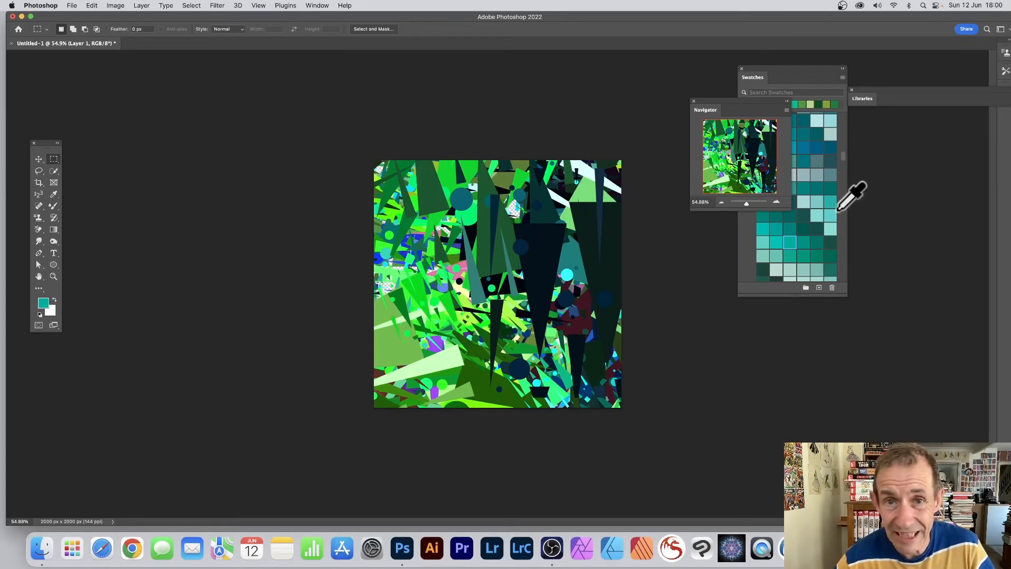
pyautogui.moveTo(631, 175)
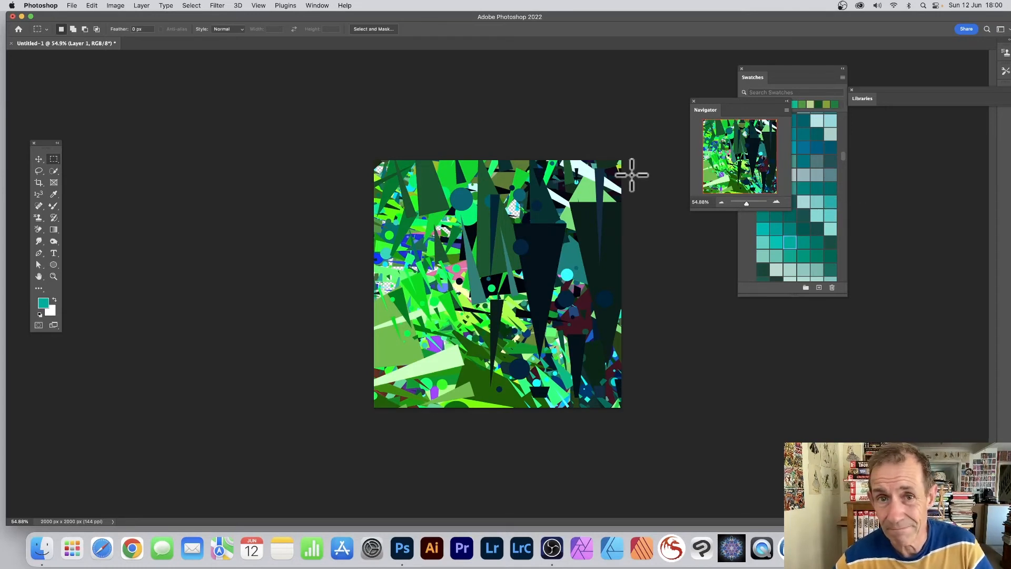